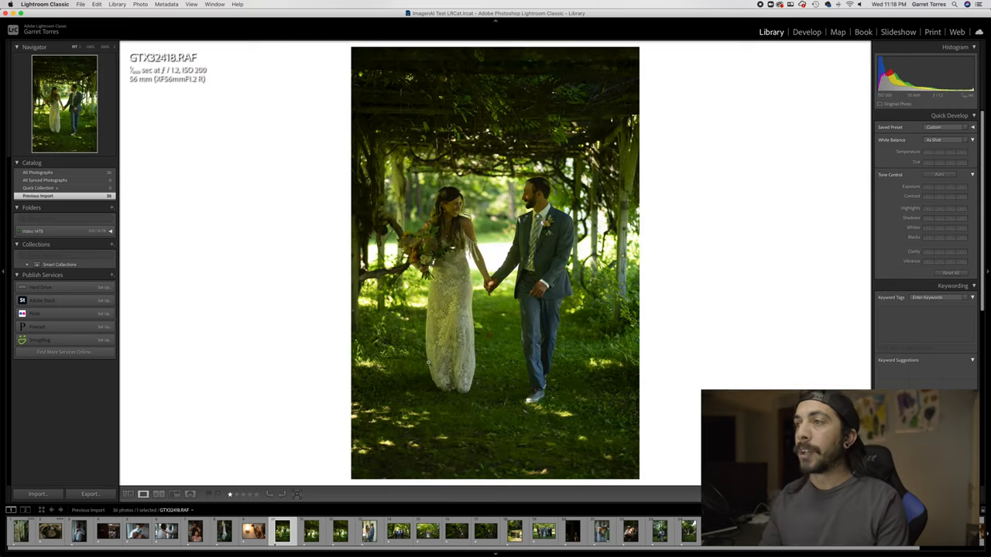
{"action": "mouse_move", "coordinate": [690, 304]}
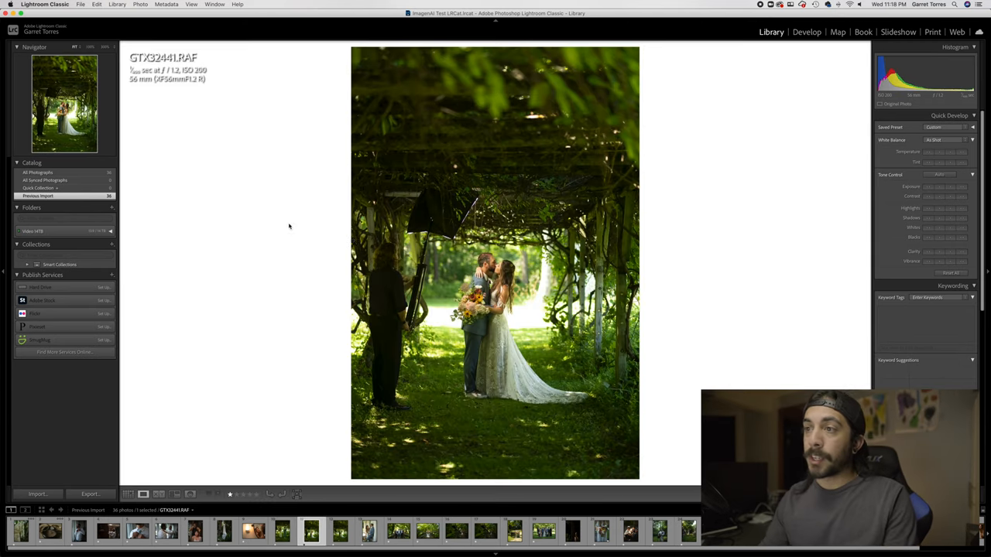
{"action": "mouse_move", "coordinate": [660, 287]}
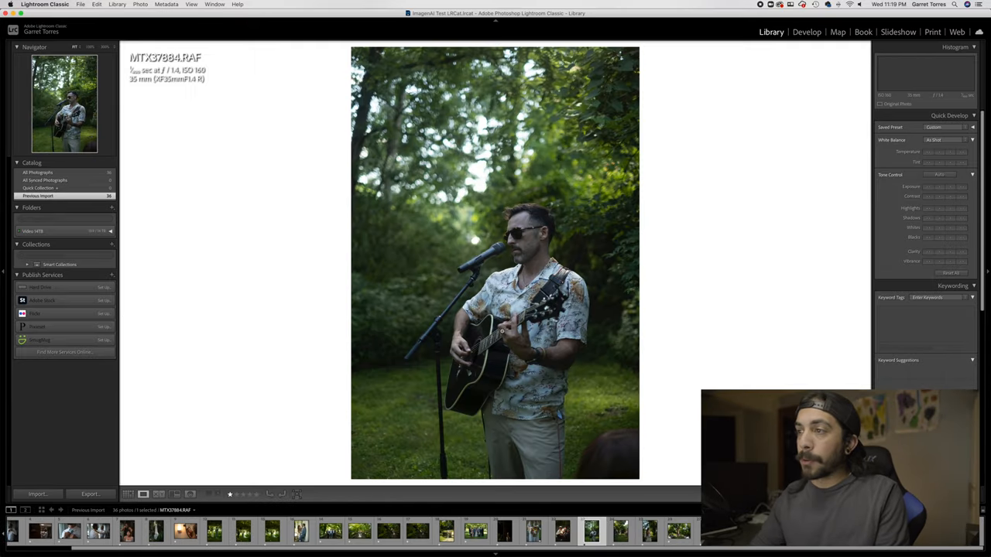
- Step through the wedding photos in Loupe, viewing the first-dance shot large, then return to the Grid
{"action": "left_click", "coordinate": [128, 494]}
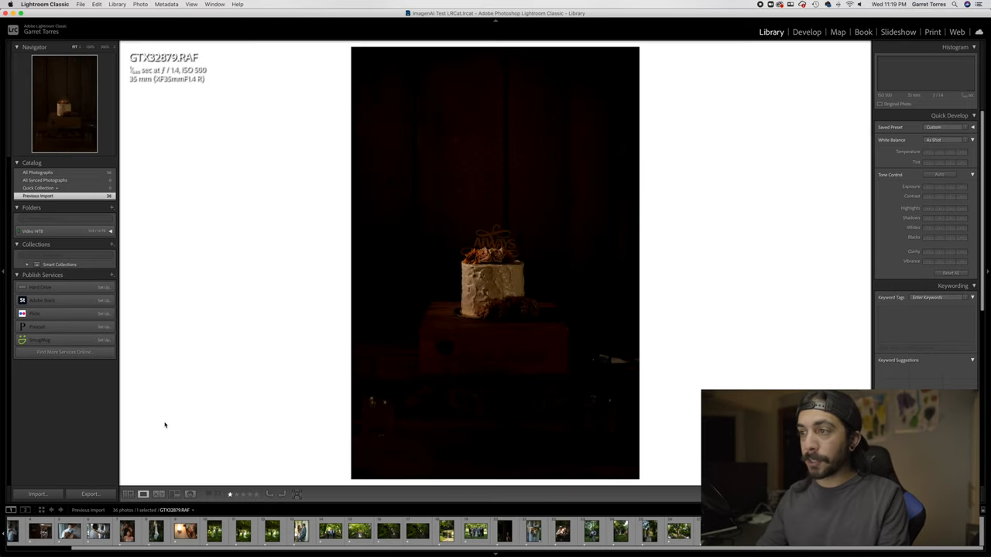
{"action": "left_click", "coordinate": [128, 494]}
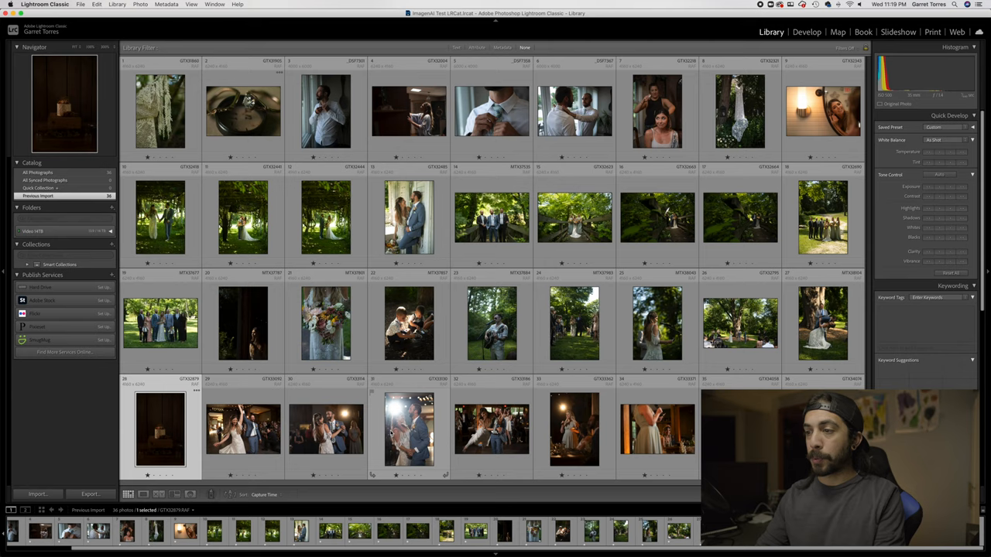
{"action": "left_click", "coordinate": [243, 430]}
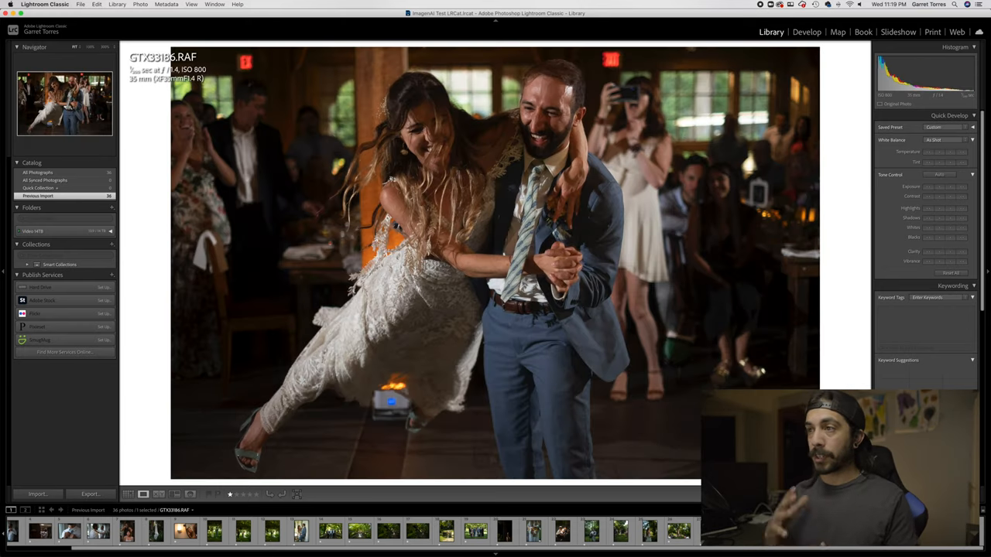
{"action": "left_click", "coordinate": [127, 494]}
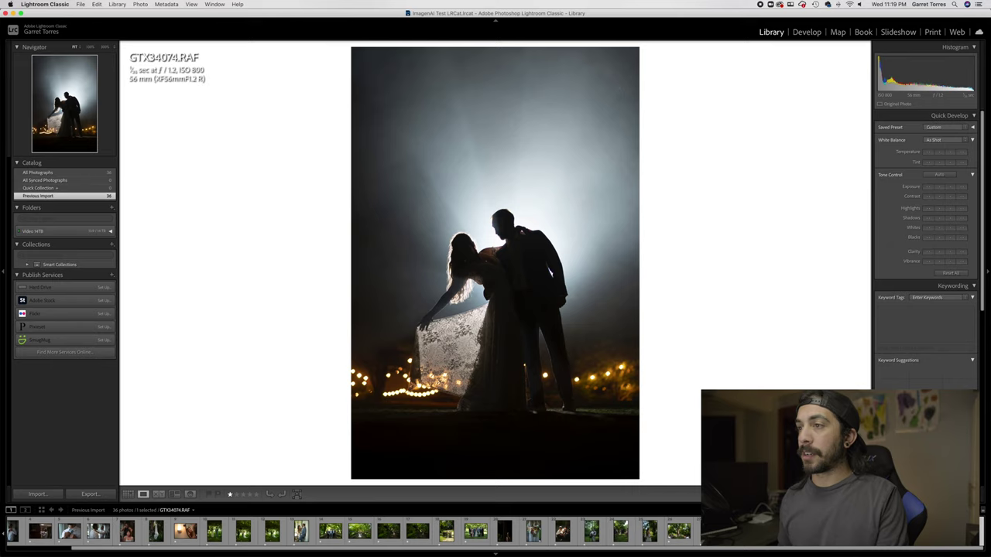
{"action": "left_click", "coordinate": [129, 493]}
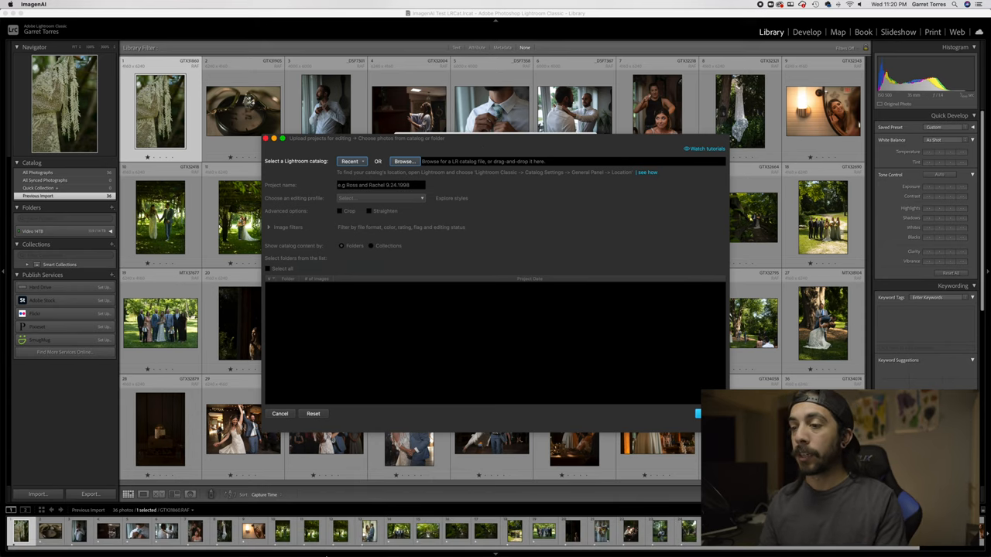
- Load the recent Lightroom catalog and name the project 'ImagenAi 1'
{"action": "left_click", "coordinate": [278, 414]}
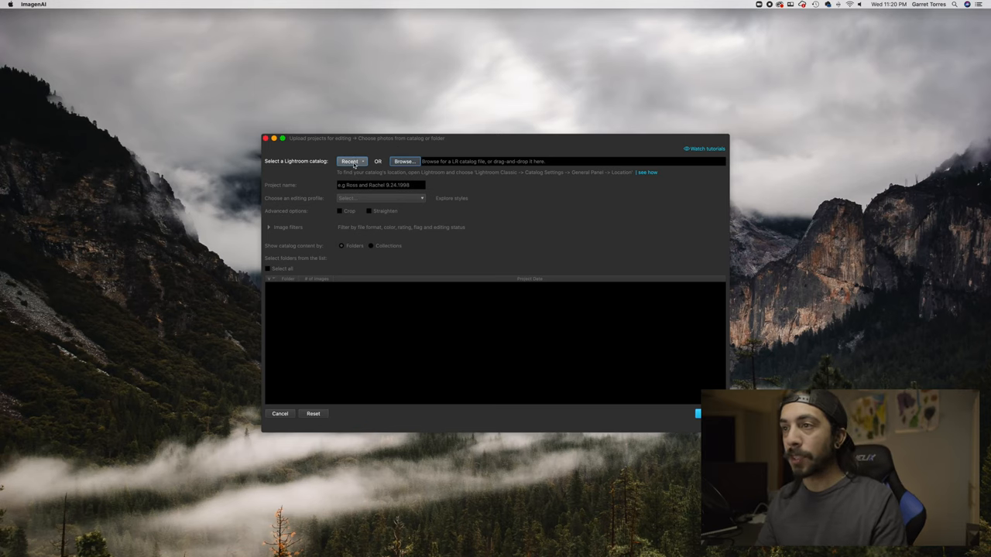
{"action": "left_click", "coordinate": [350, 161]}
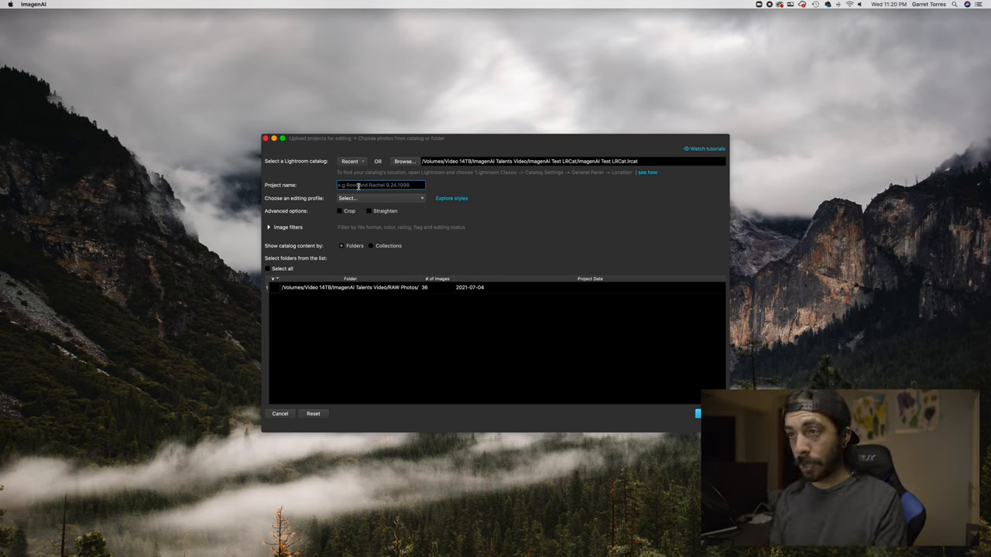
{"action": "type", "text": "ImagenAi 1"}
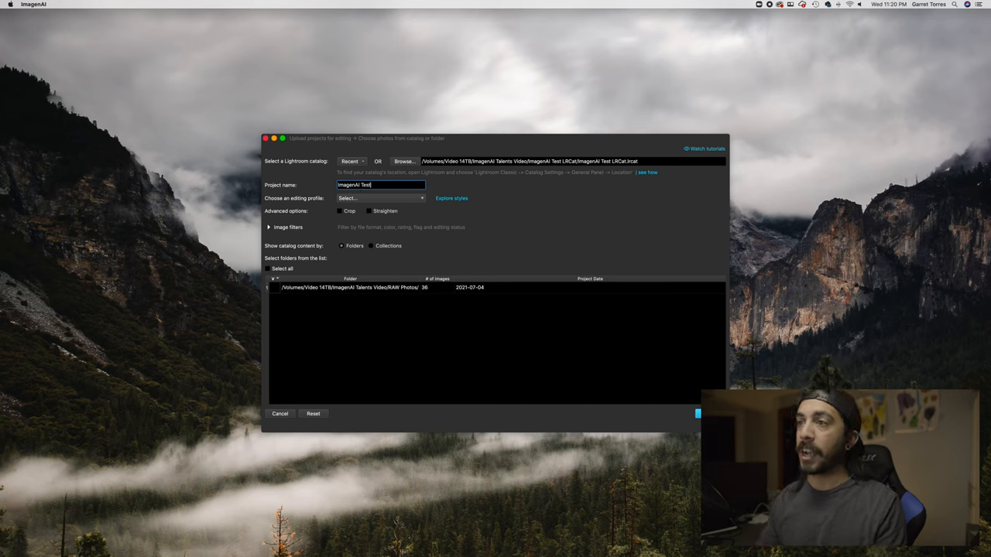
- Choose the WARM SKIN TONES profile for the RAW Photos folder and continue to the upload summary
{"action": "left_click", "coordinate": [379, 198]}
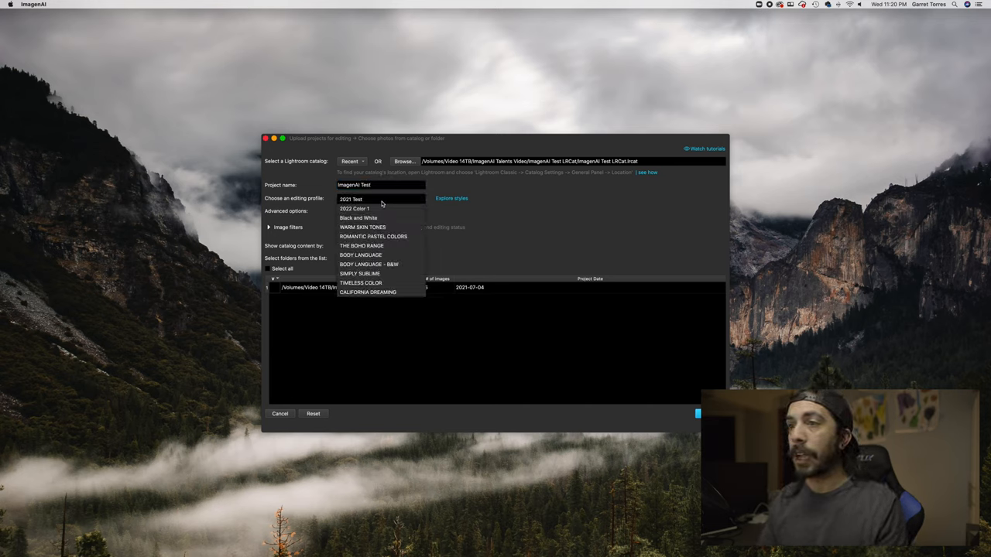
{"action": "mouse_move", "coordinate": [379, 226]}
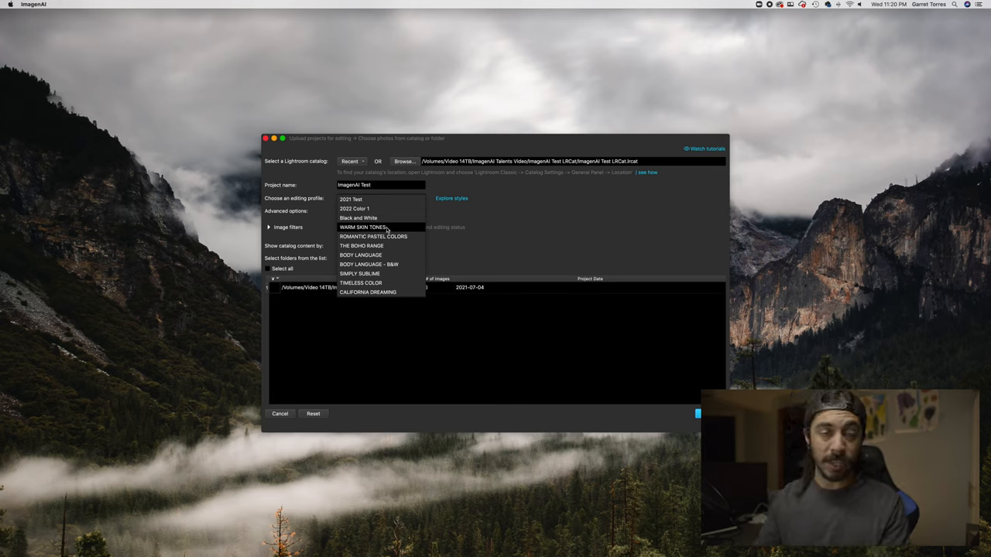
{"action": "mouse_move", "coordinate": [412, 232]}
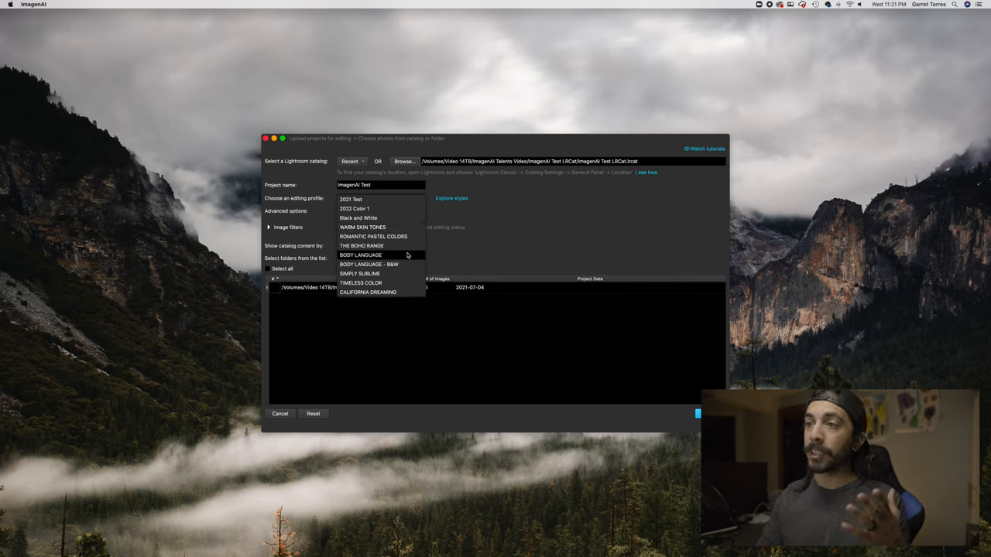
{"action": "mouse_move", "coordinate": [379, 264]}
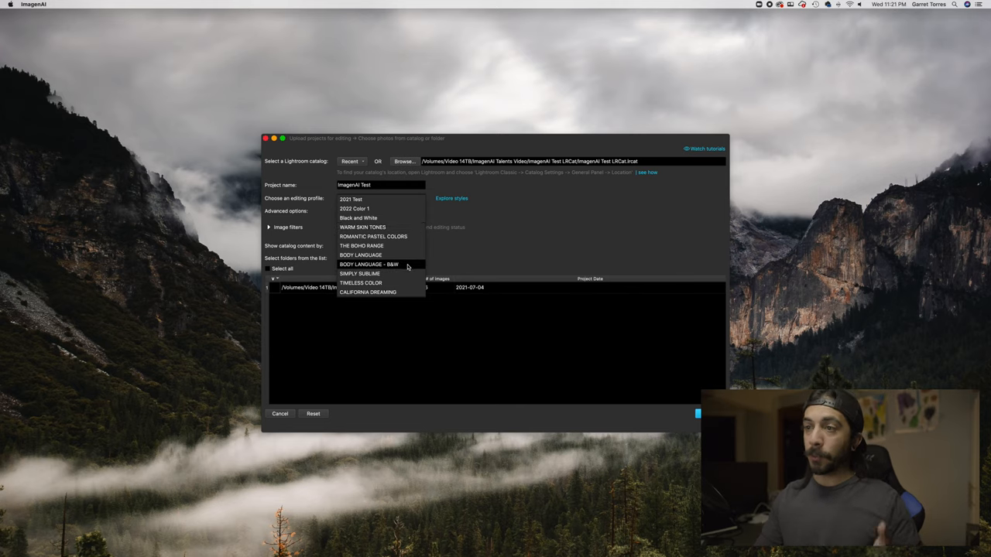
{"action": "mouse_move", "coordinate": [399, 293]}
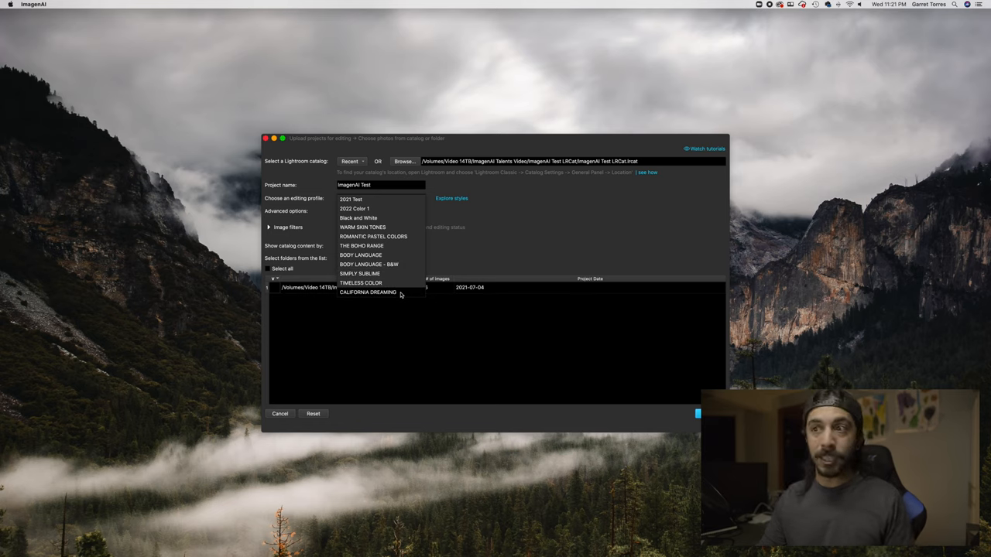
{"action": "left_click", "coordinate": [362, 226]}
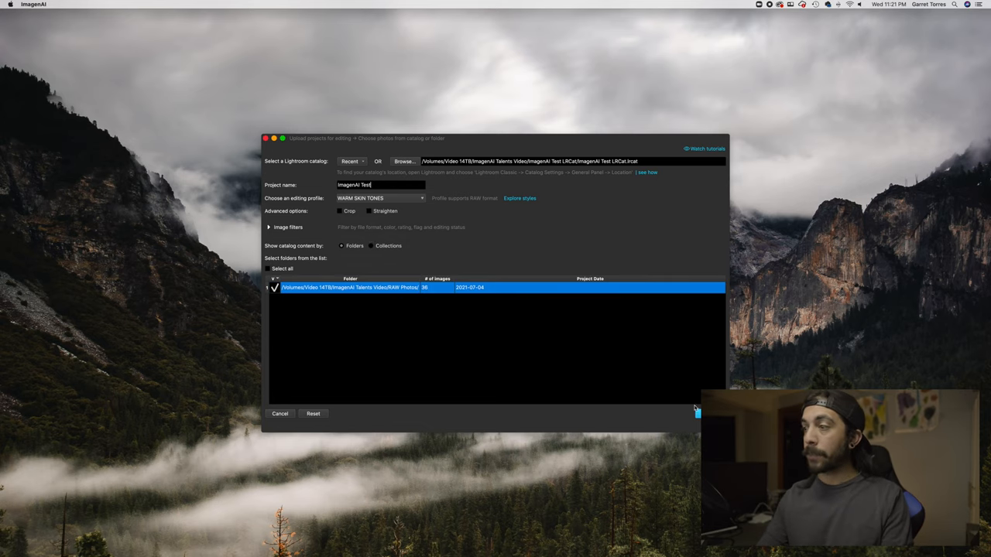
{"action": "left_click", "coordinate": [697, 412]}
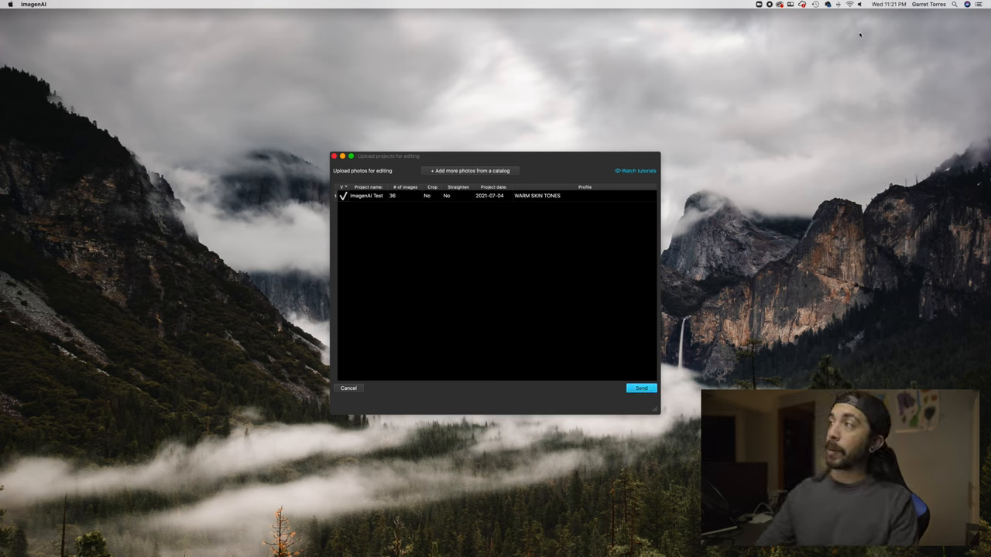
- Send the 36-image project to Imagen for editing and dismiss the finished-uploading notice
{"action": "left_click", "coordinate": [889, 5]}
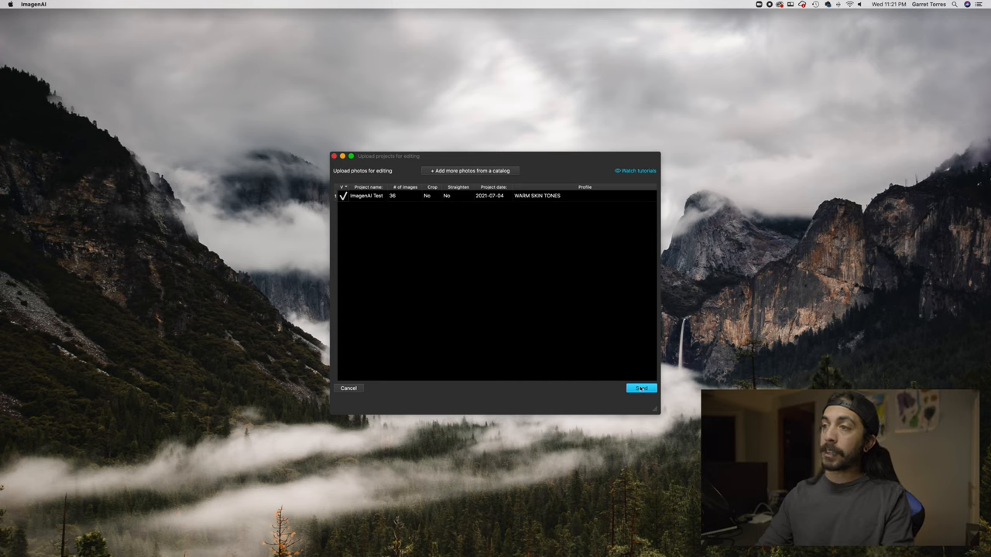
{"action": "left_click", "coordinate": [640, 387]}
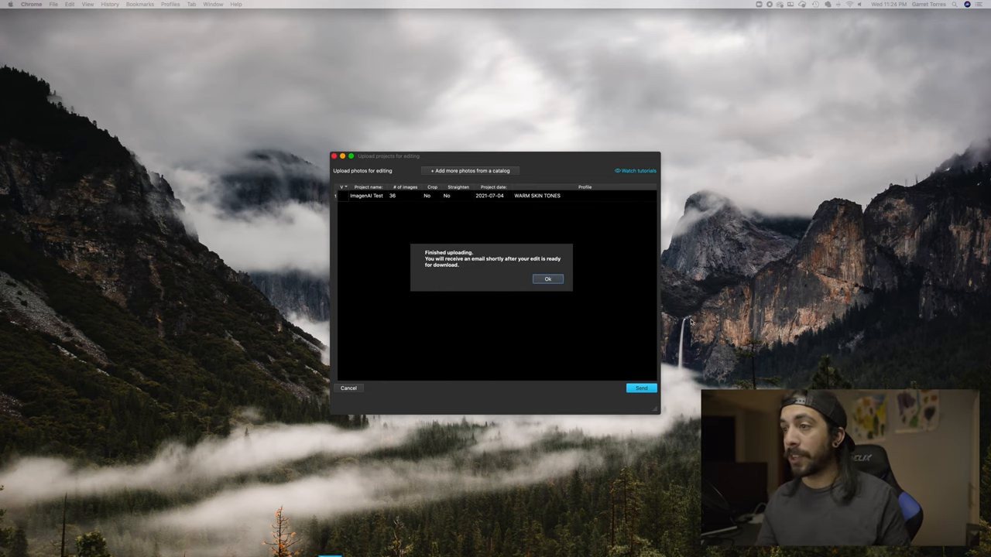
{"action": "mouse_move", "coordinate": [441, 266]}
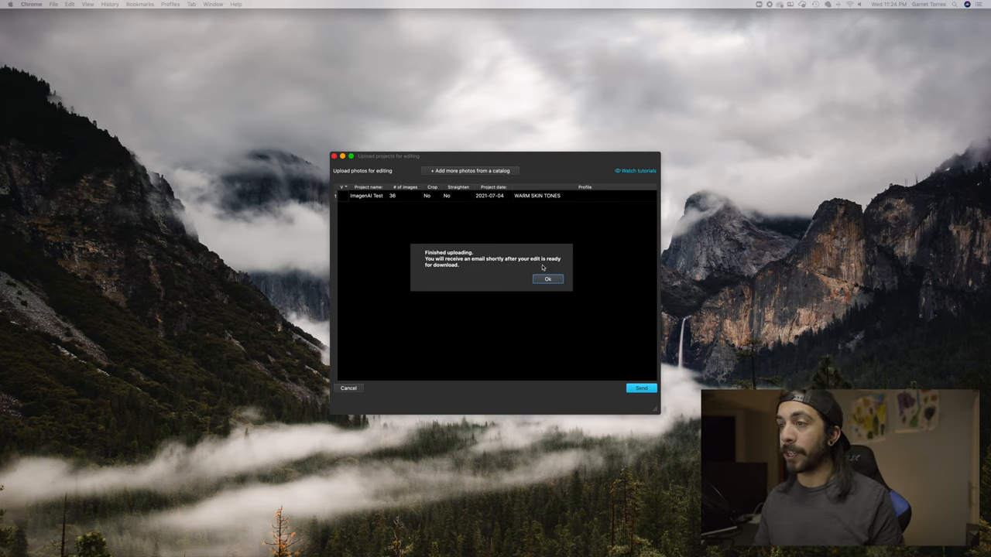
{"action": "left_click", "coordinate": [548, 278]}
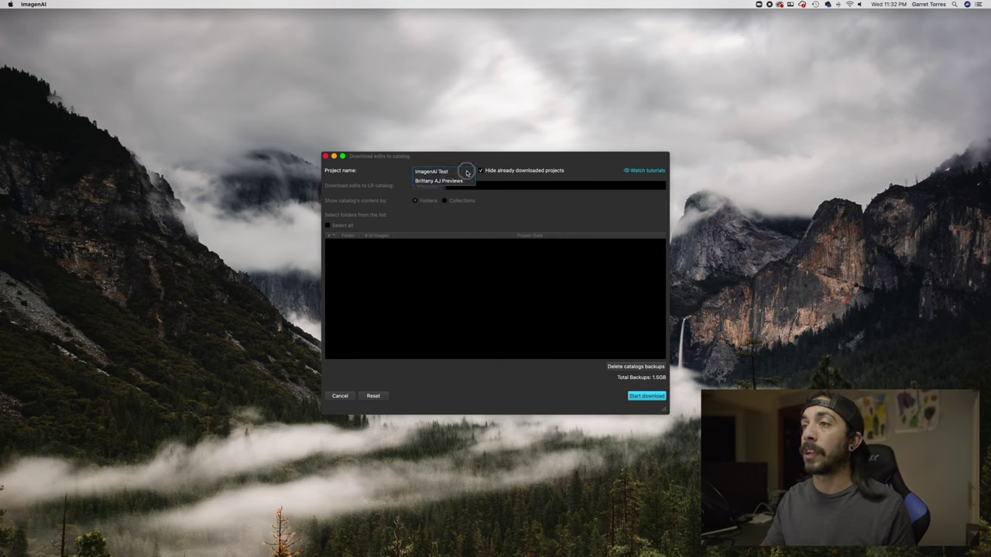
- Select the uploaded Imagen Test project and start downloading its edits into the catalog
{"action": "left_click", "coordinate": [431, 170]}
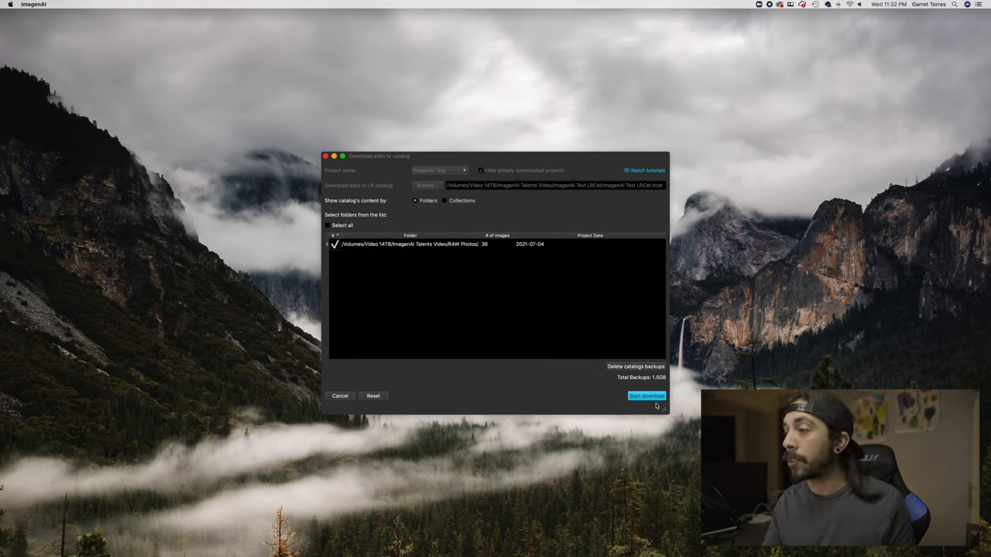
{"action": "left_click", "coordinate": [647, 396]}
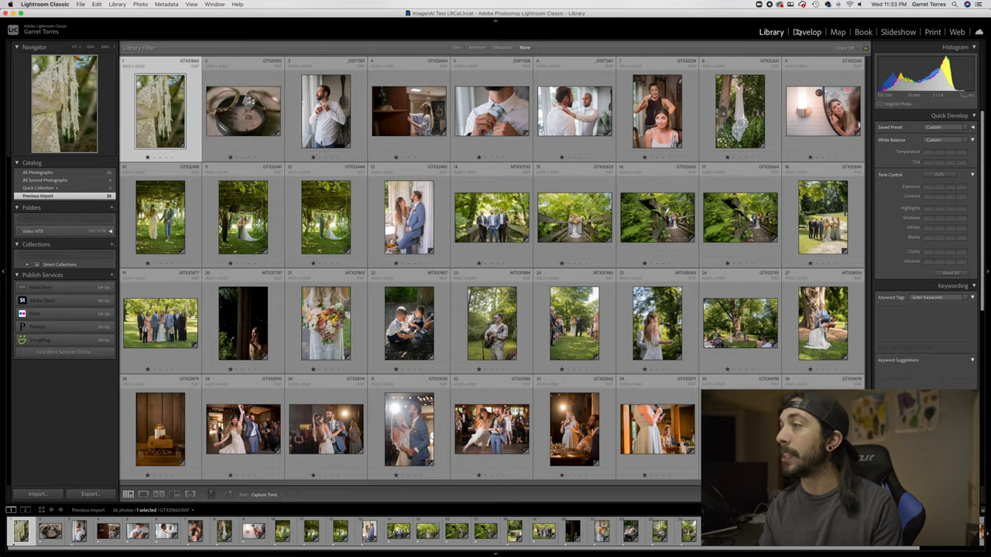
{"action": "left_click", "coordinate": [806, 31]}
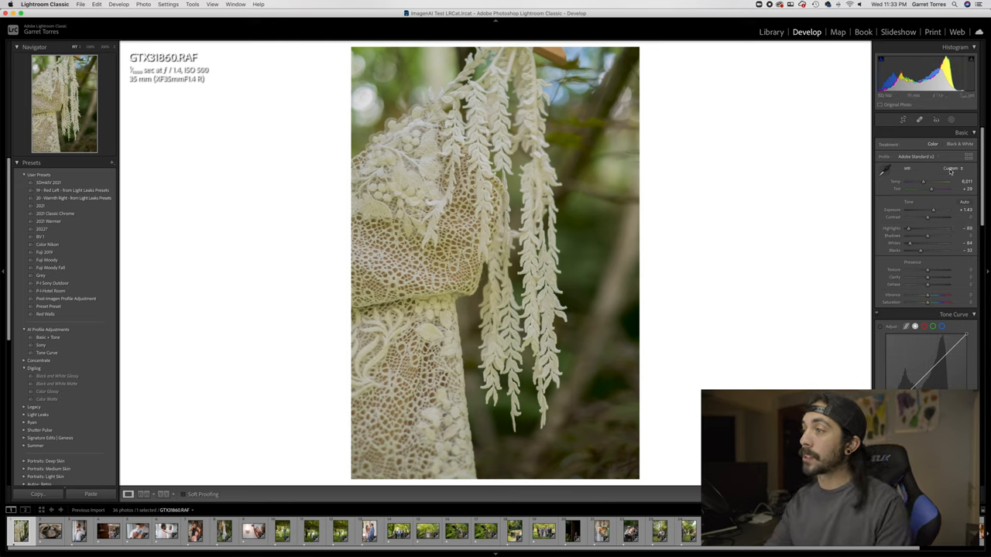
{"action": "left_click", "coordinate": [771, 31]}
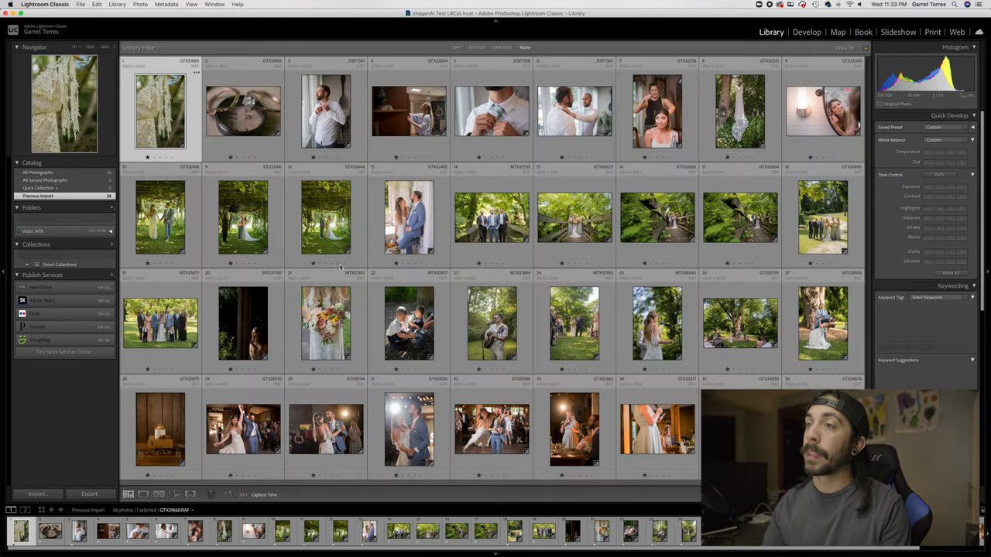
{"action": "left_click", "coordinate": [242, 112]}
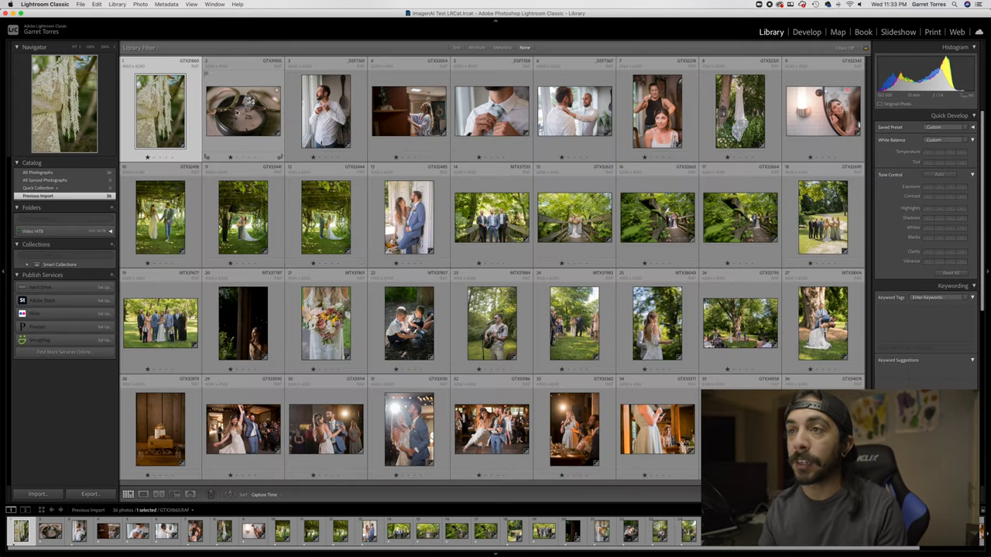
{"action": "left_click", "coordinate": [243, 112]}
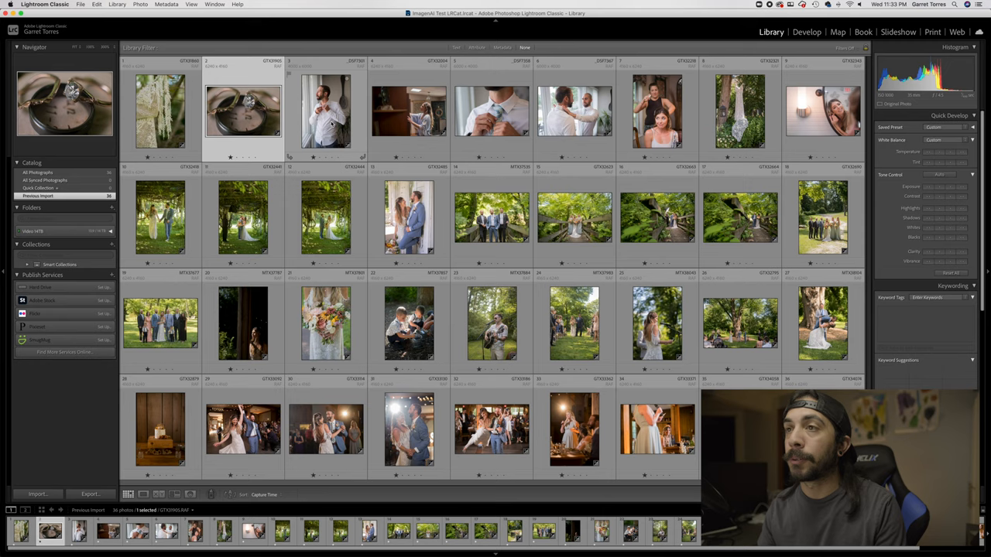
{"action": "left_click", "coordinate": [409, 112]}
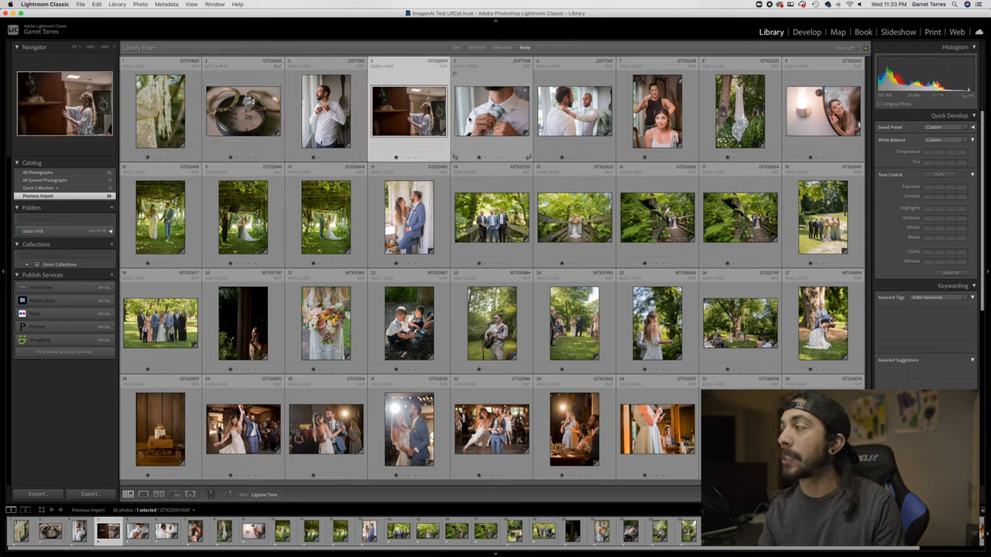
{"action": "left_click", "coordinate": [824, 111]}
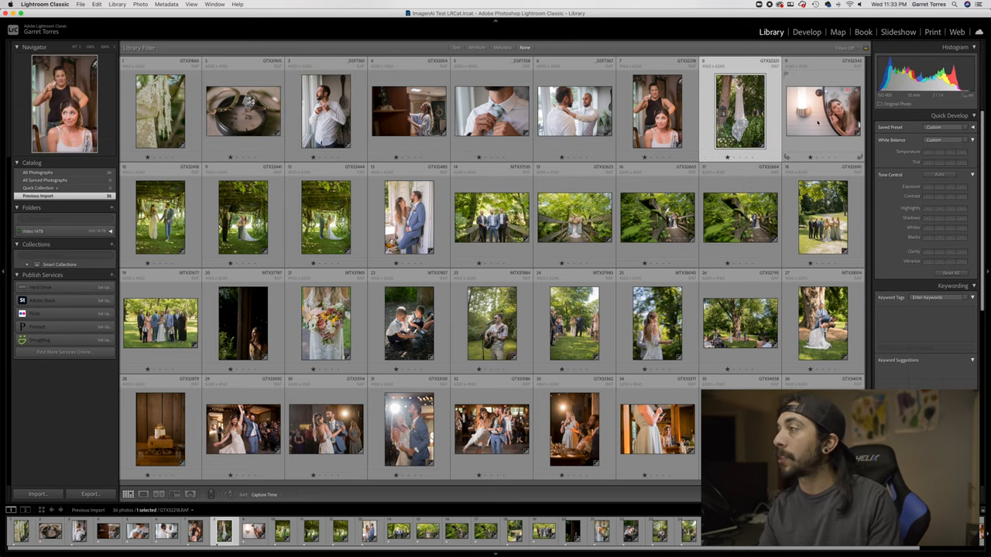
{"action": "left_click", "coordinate": [573, 217]}
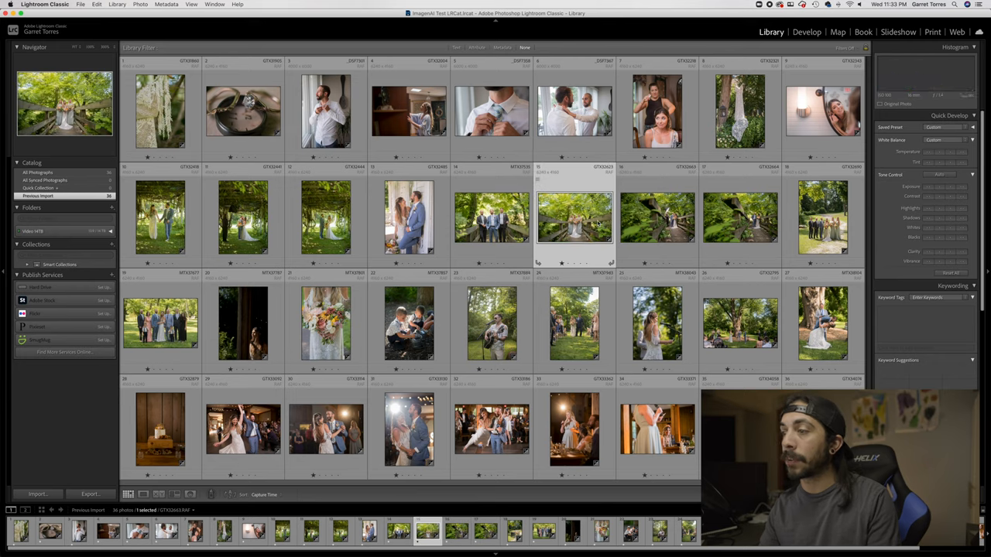
{"action": "left_click", "coordinate": [241, 324]}
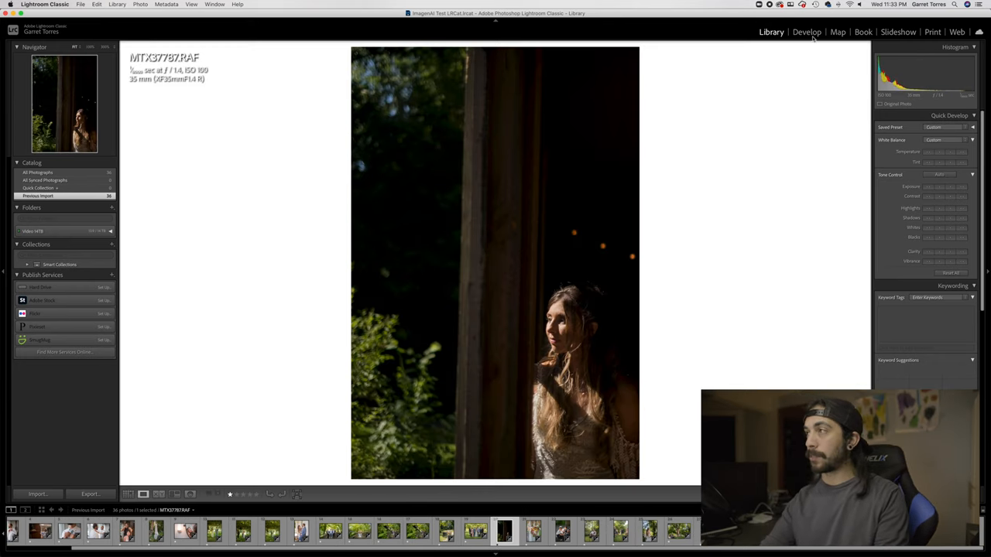
{"action": "left_click", "coordinate": [807, 31]}
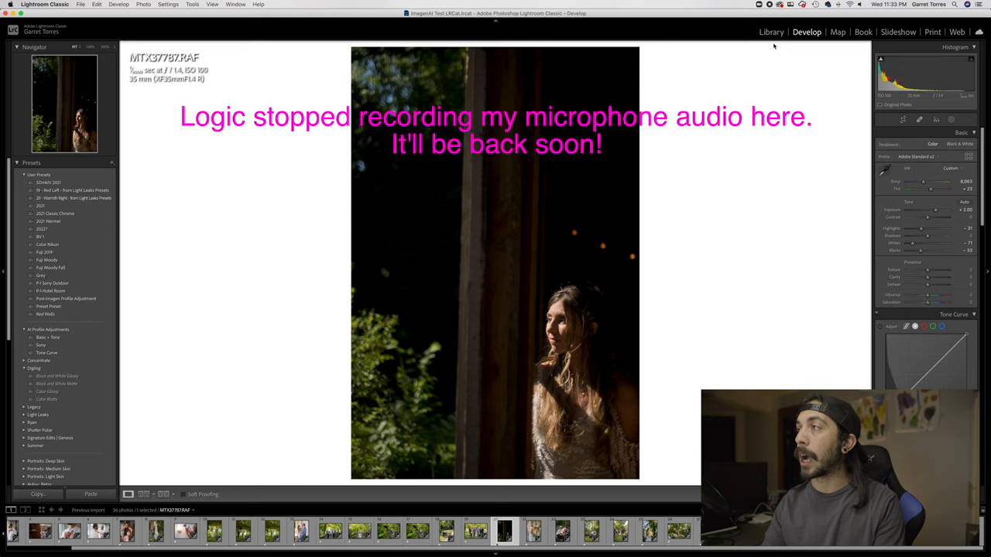
{"action": "left_click", "coordinate": [770, 31]}
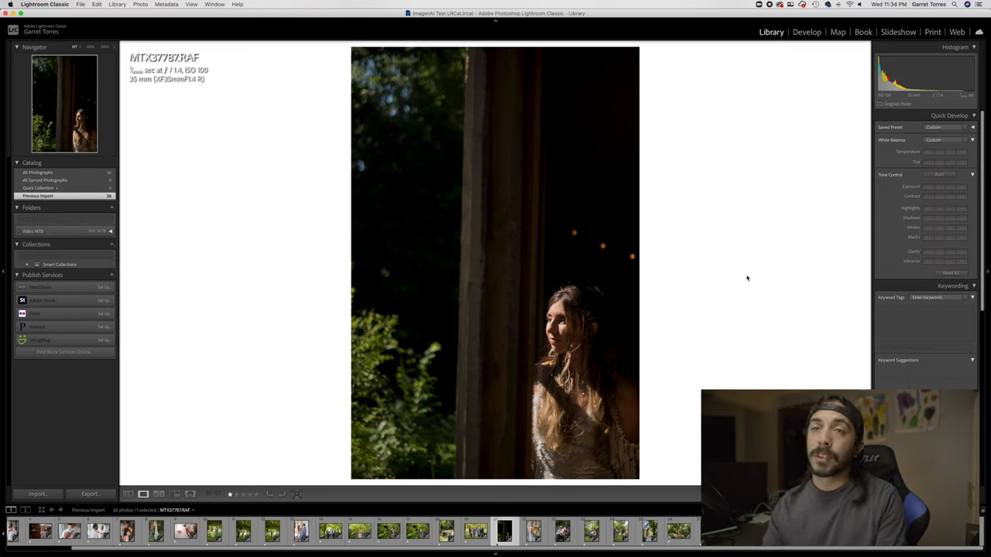
{"action": "mouse_move", "coordinate": [598, 183]}
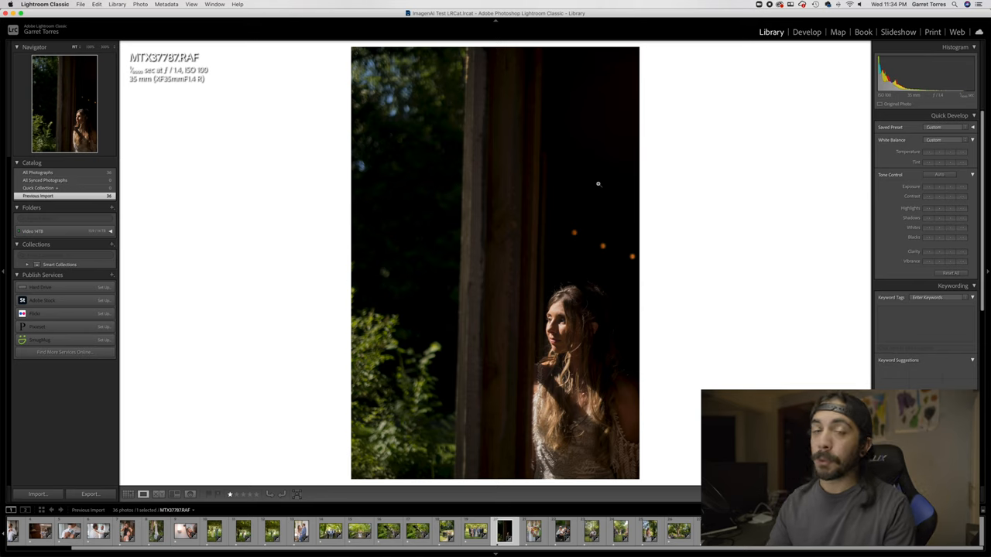
{"action": "left_click", "coordinate": [127, 494]}
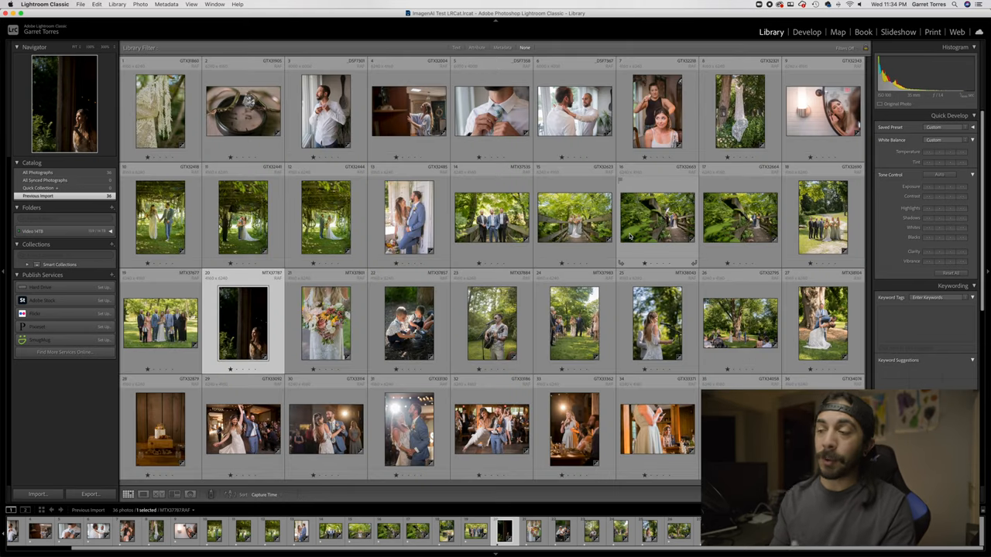
{"action": "mouse_move", "coordinate": [657, 232]}
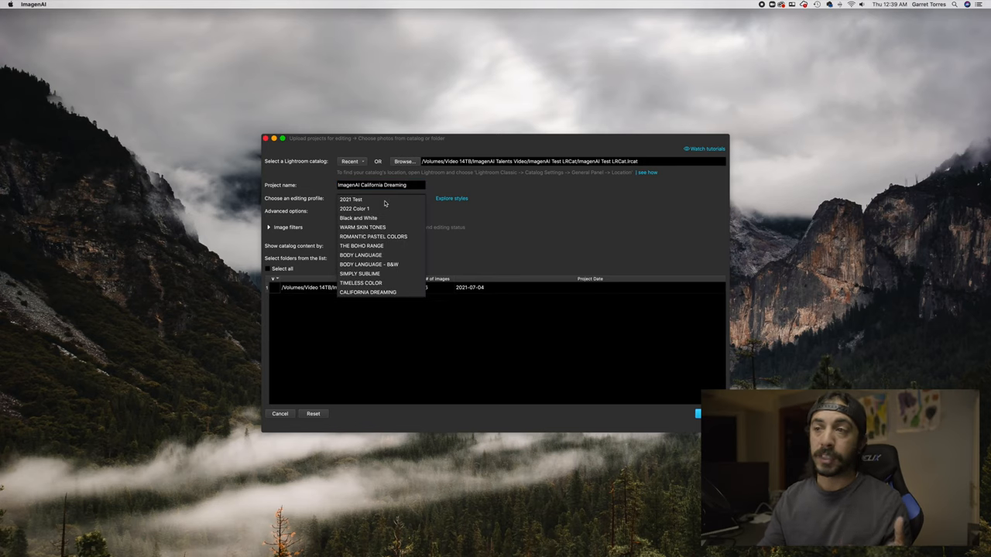
- Choose the CALIFORNIA DREAMING profile, send the 36 photos for editing and dismiss the finished notice
{"action": "left_click", "coordinate": [369, 291]}
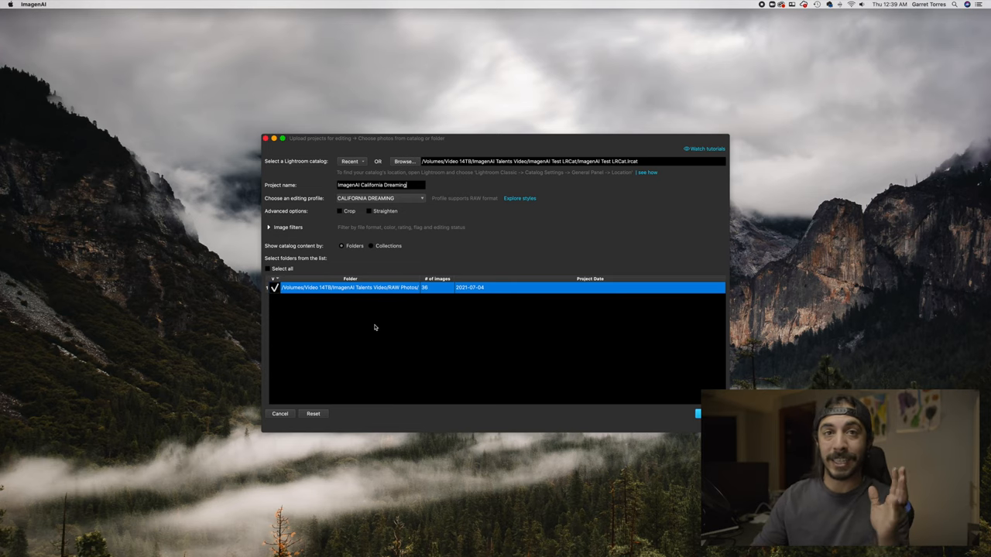
{"action": "left_click", "coordinate": [697, 414]}
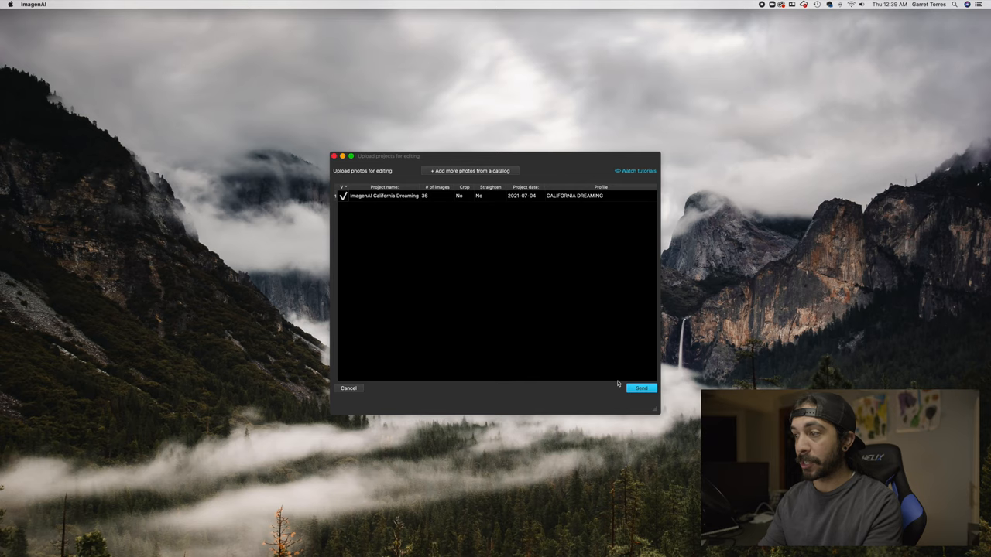
{"action": "left_click", "coordinate": [641, 387]}
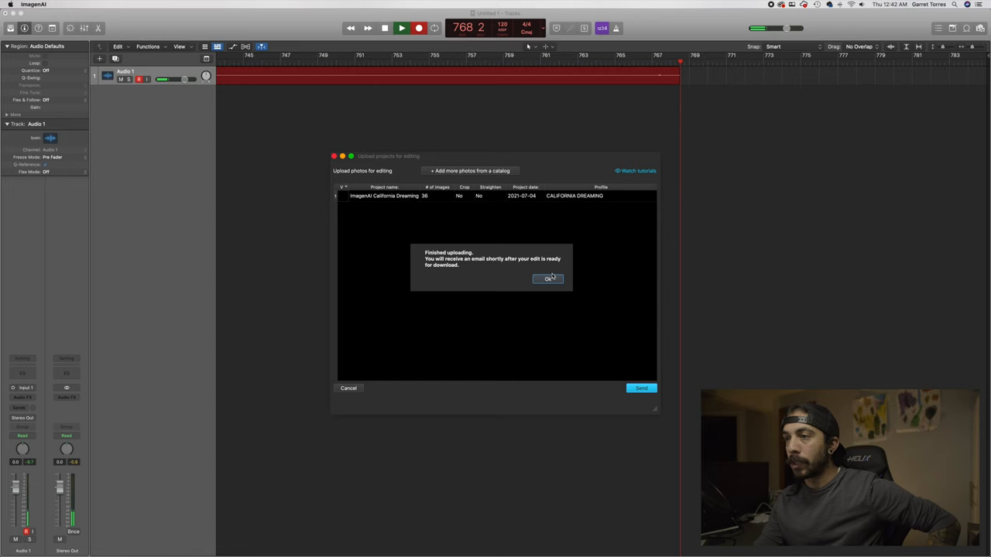
{"action": "left_click", "coordinate": [548, 278]}
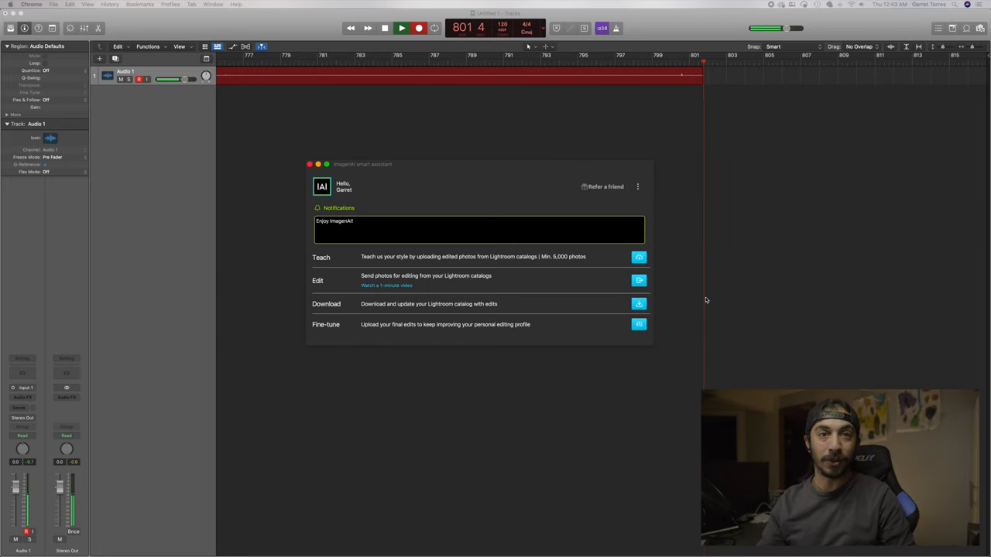
- Download the California Dreaming project's edits into the catalog and open that Lightroom catalog
{"action": "left_click", "coordinate": [638, 303]}
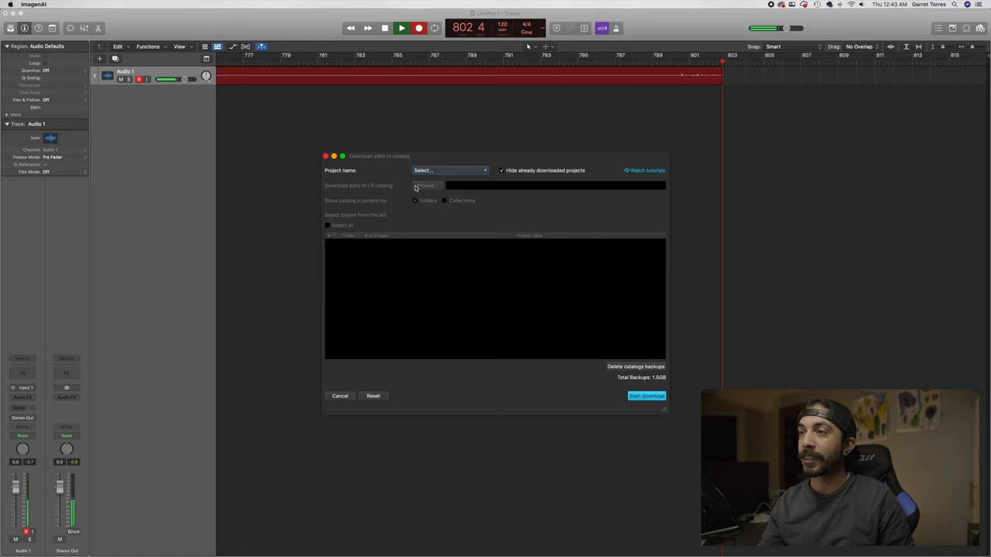
{"action": "left_click", "coordinate": [449, 171]}
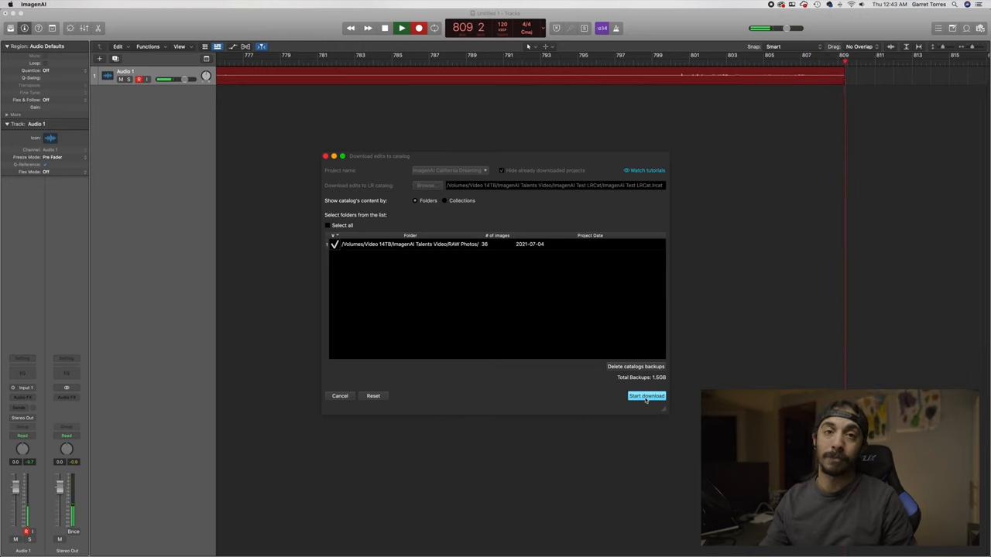
{"action": "left_click", "coordinate": [647, 396]}
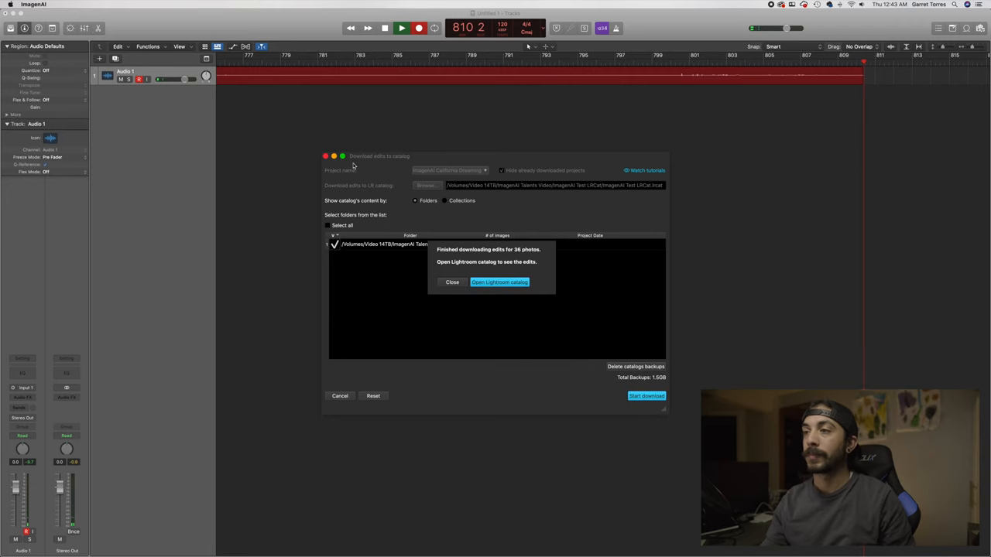
{"action": "left_click", "coordinate": [452, 282]}
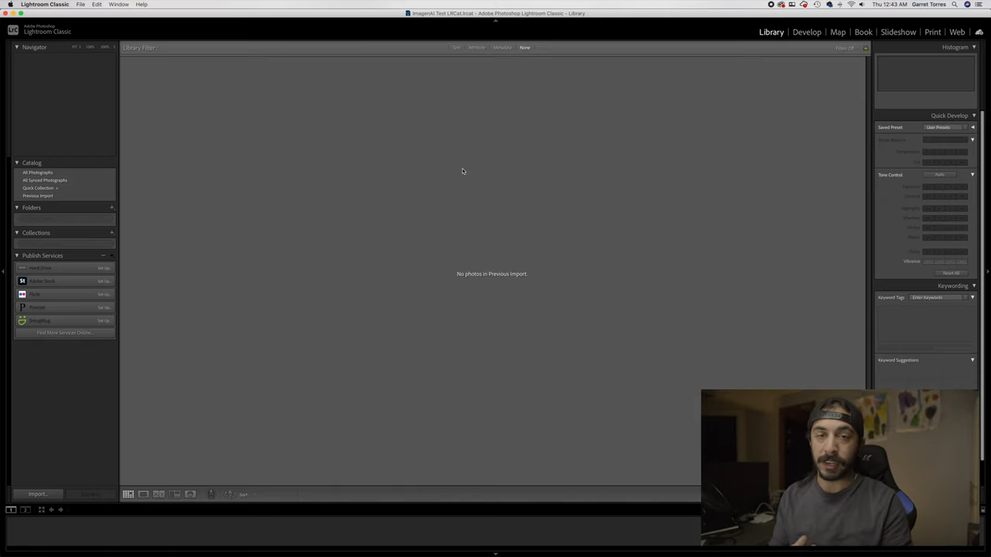
- Select the profile-comparison collection, scroll its grid and view a bridesmaids-on-bridge photo large
{"action": "left_click", "coordinate": [37, 195]}
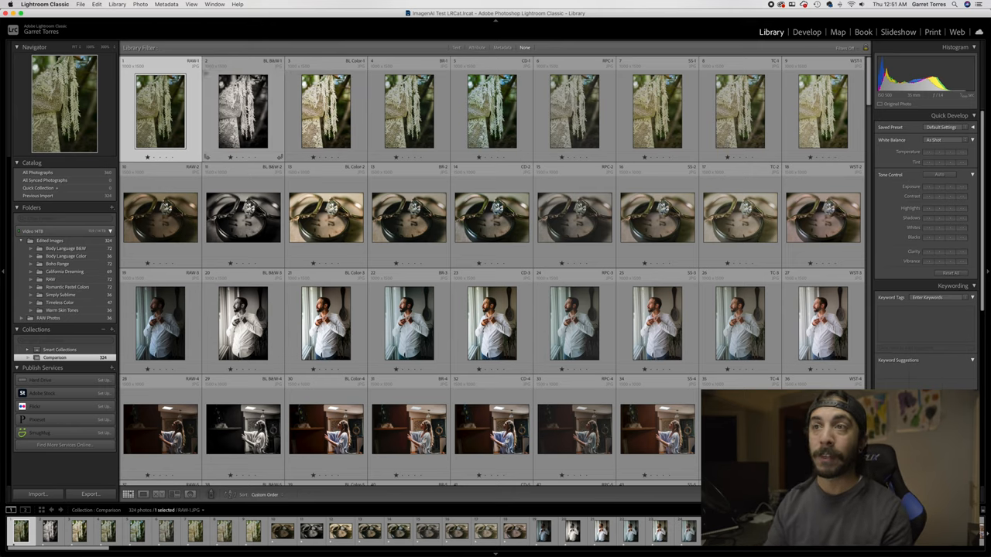
{"action": "scroll", "scroll_direction": "down", "scroll_amount": 3}
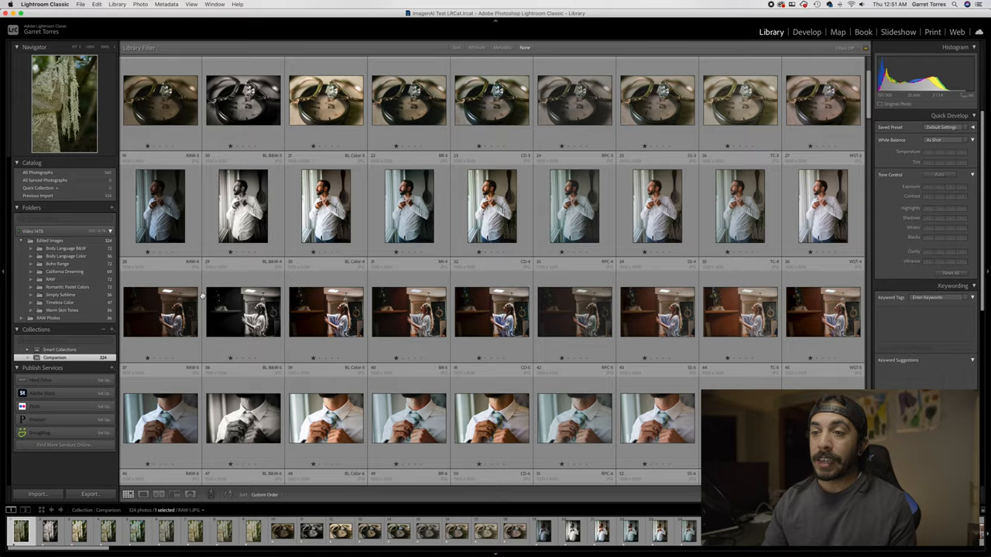
{"action": "scroll", "scroll_direction": "down", "scroll_amount": 3}
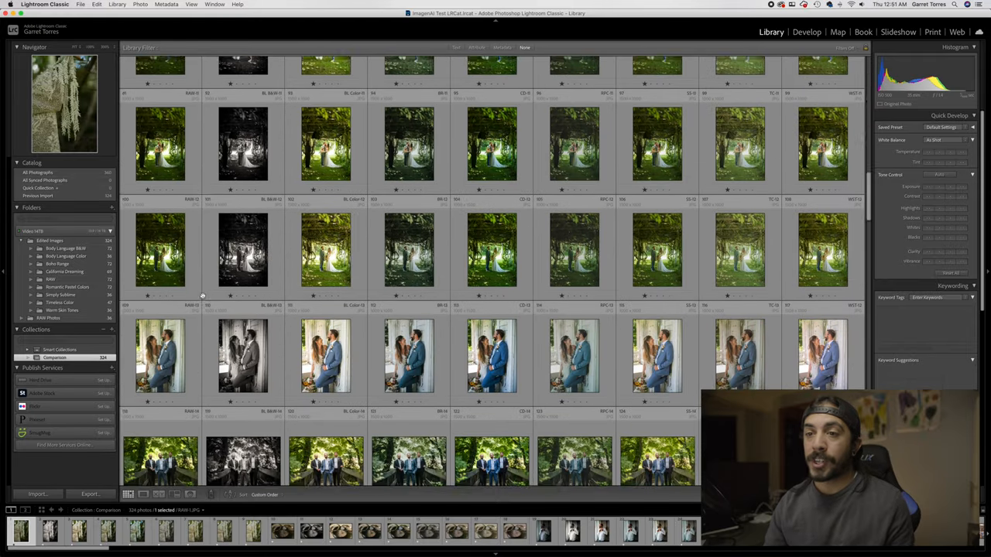
{"action": "scroll", "scroll_direction": "down", "scroll_amount": 3}
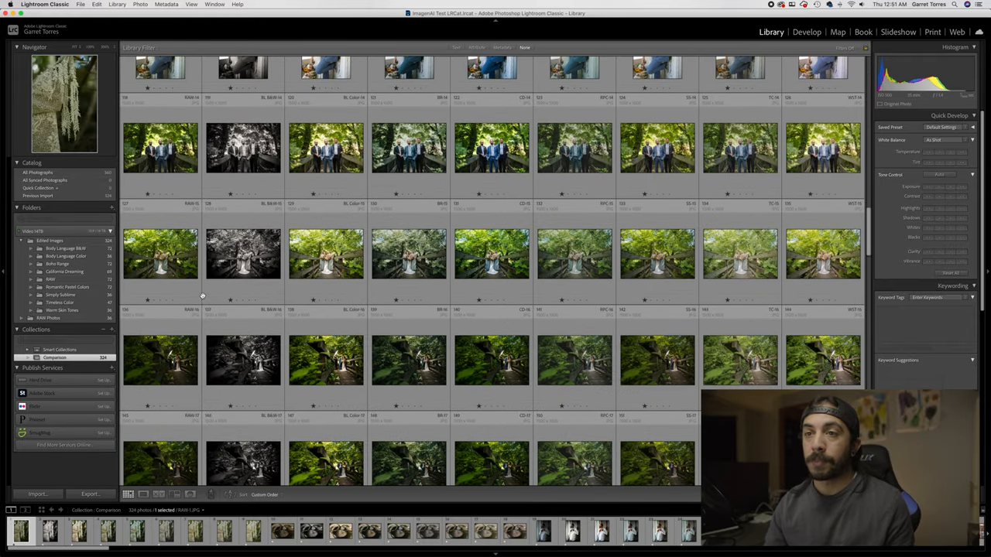
{"action": "left_click", "coordinate": [161, 253]}
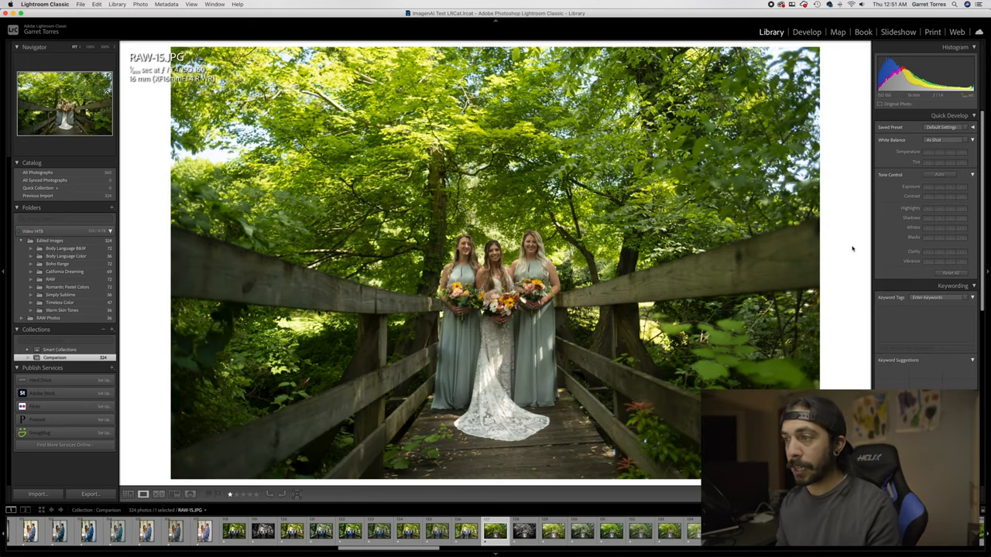
{"action": "mouse_move", "coordinate": [750, 246]}
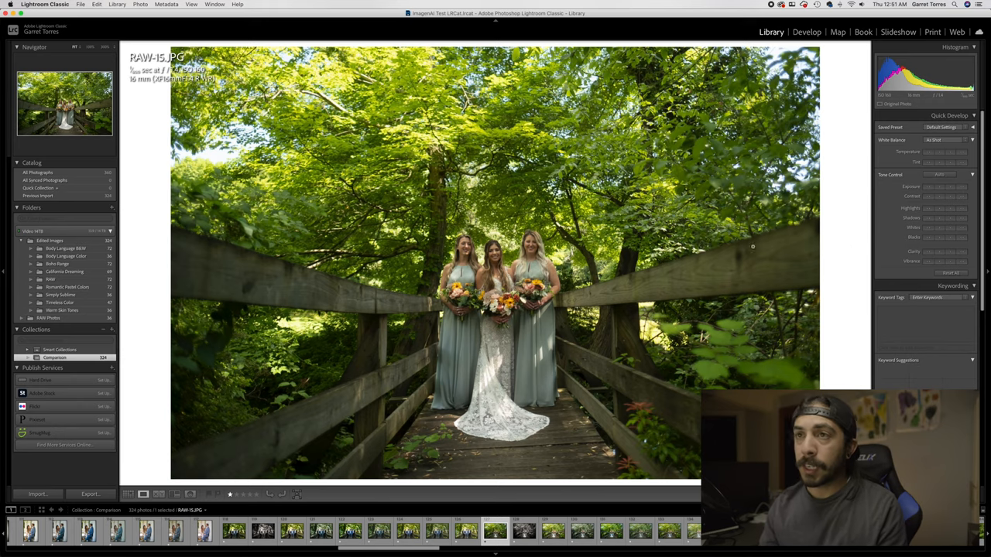
{"action": "mouse_move", "coordinate": [835, 273]}
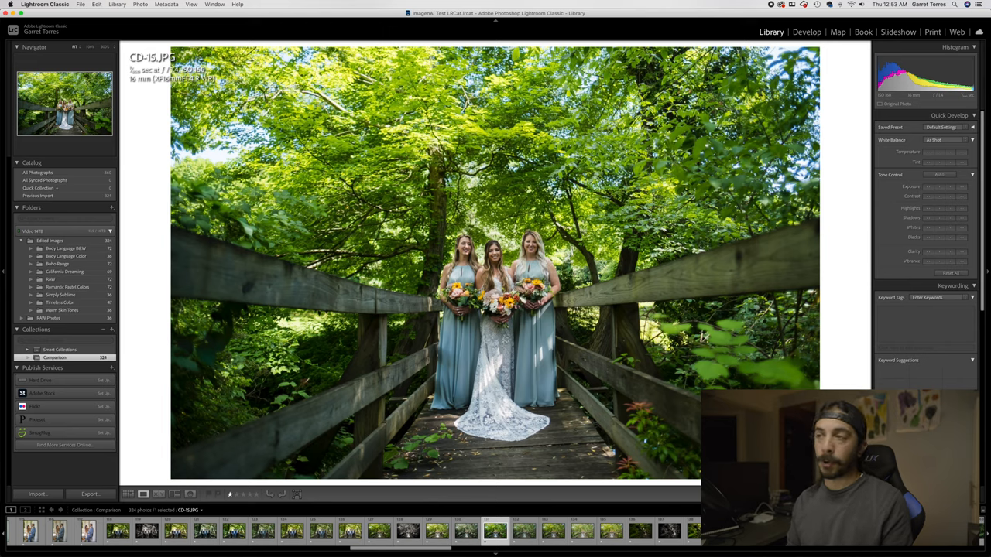
{"action": "mouse_move", "coordinate": [783, 267]}
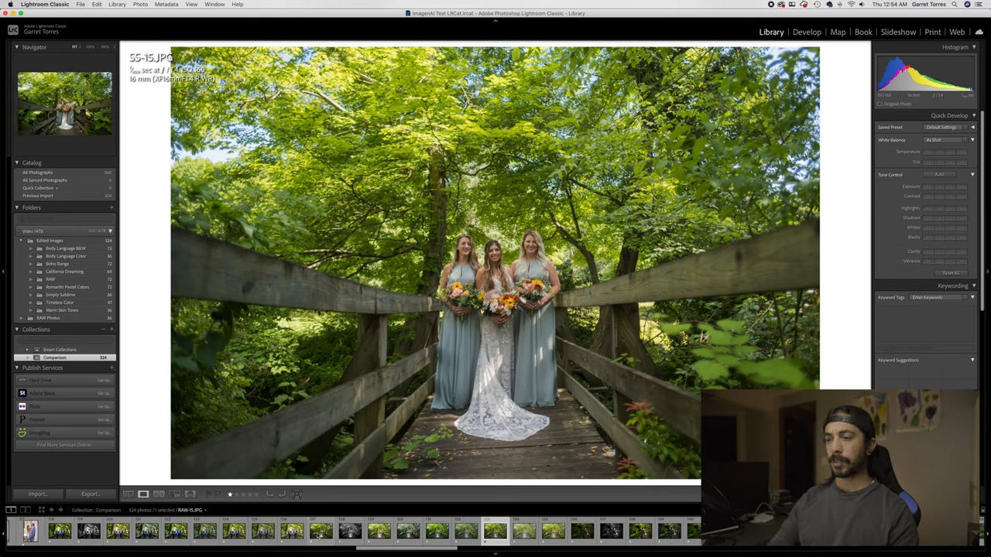
- Advance the bridge photo from the SS edit to TC-15 and then WST-15 in Loupe
{"action": "left_click", "coordinate": [318, 529]}
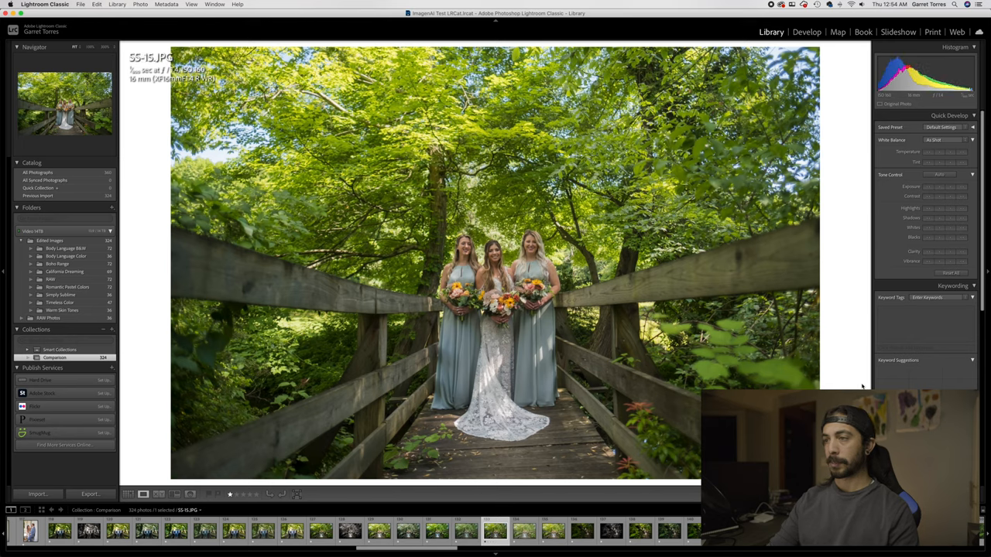
{"action": "mouse_move", "coordinate": [870, 379]}
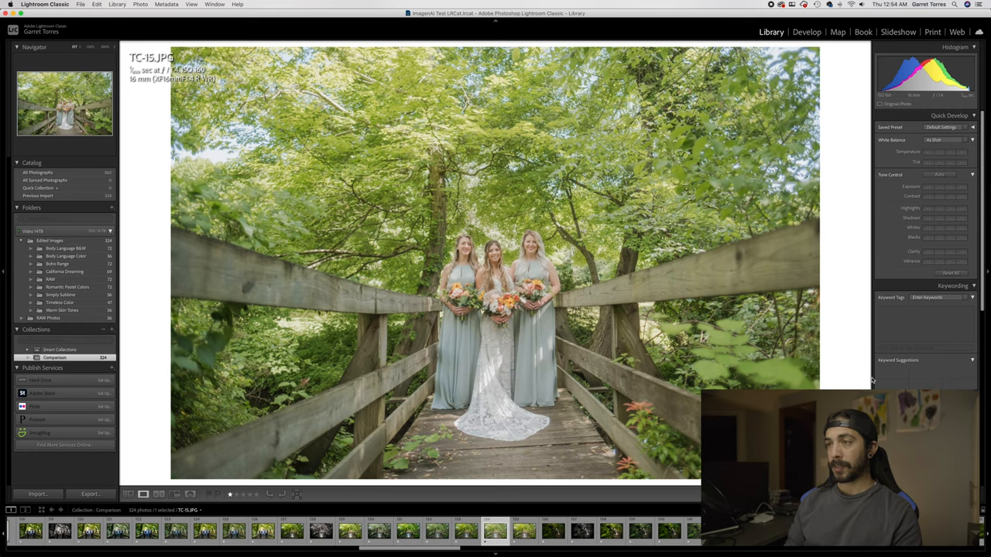
{"action": "left_click", "coordinate": [263, 530]}
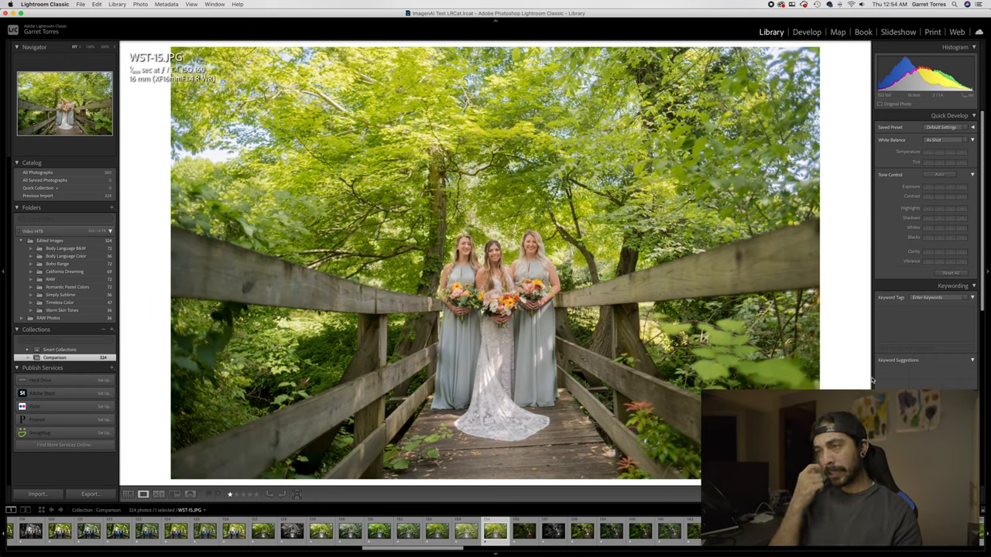
{"action": "mouse_move", "coordinate": [653, 371]}
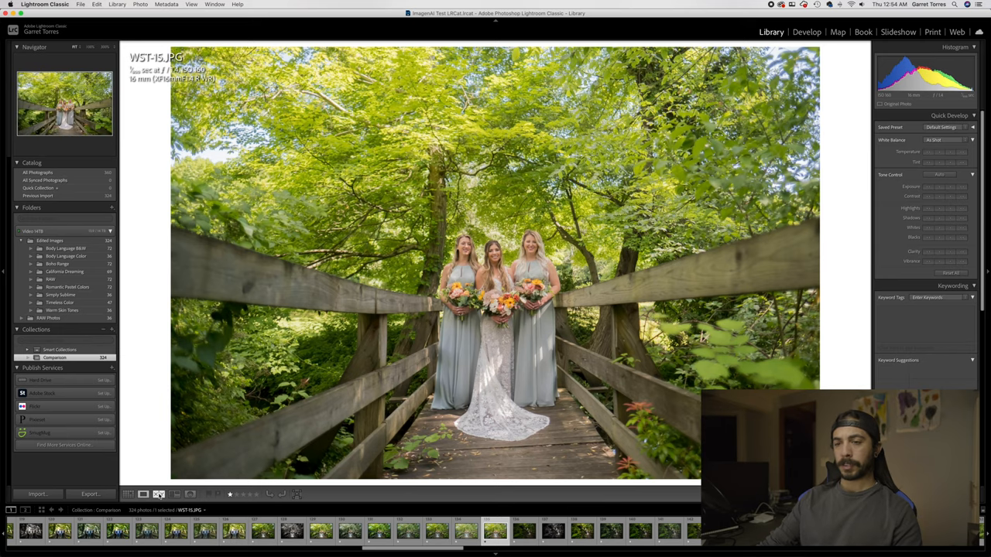
- Compare WST-15 against RAW-15 side by side, then return to the comparison grid
{"action": "left_click", "coordinate": [213, 494]}
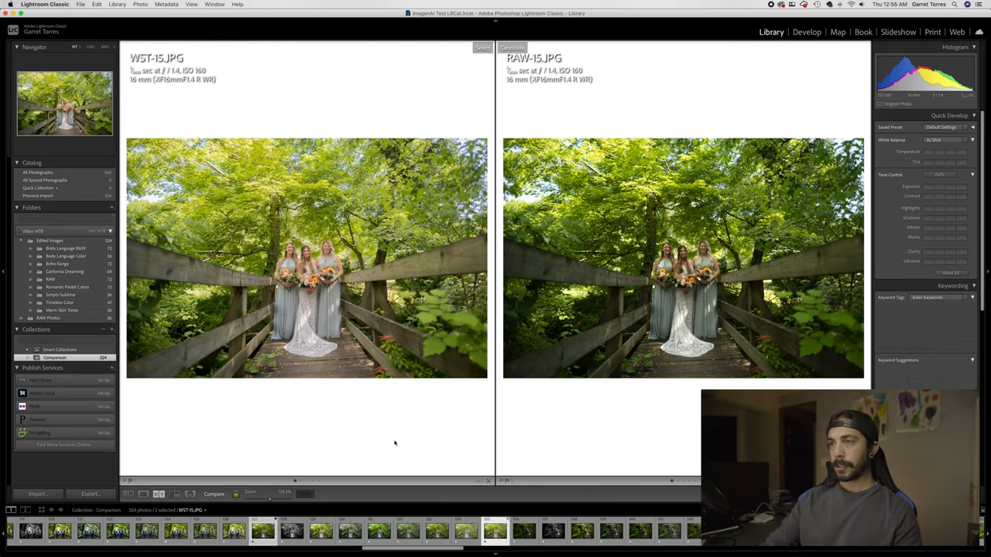
{"action": "mouse_move", "coordinate": [378, 442]}
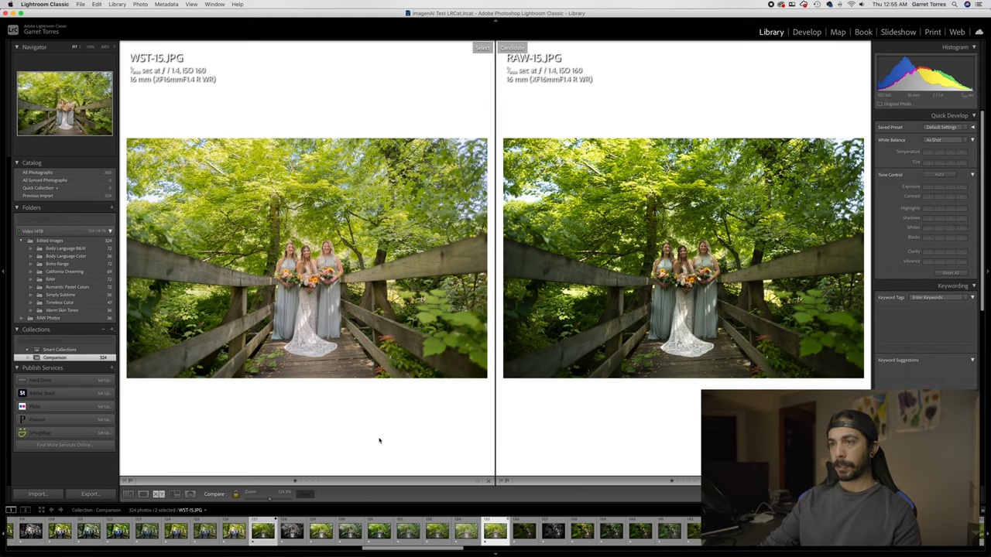
{"action": "left_click", "coordinate": [128, 493]}
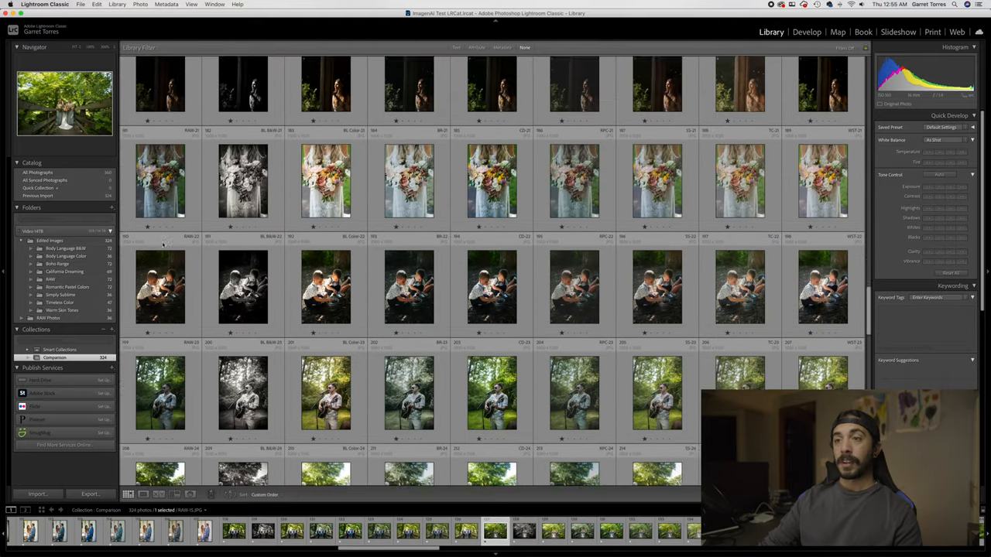
- Scroll down the profile-comparison grid toward the cake-on-crate photos
{"action": "scroll", "scroll_direction": "down", "scroll_amount": 3}
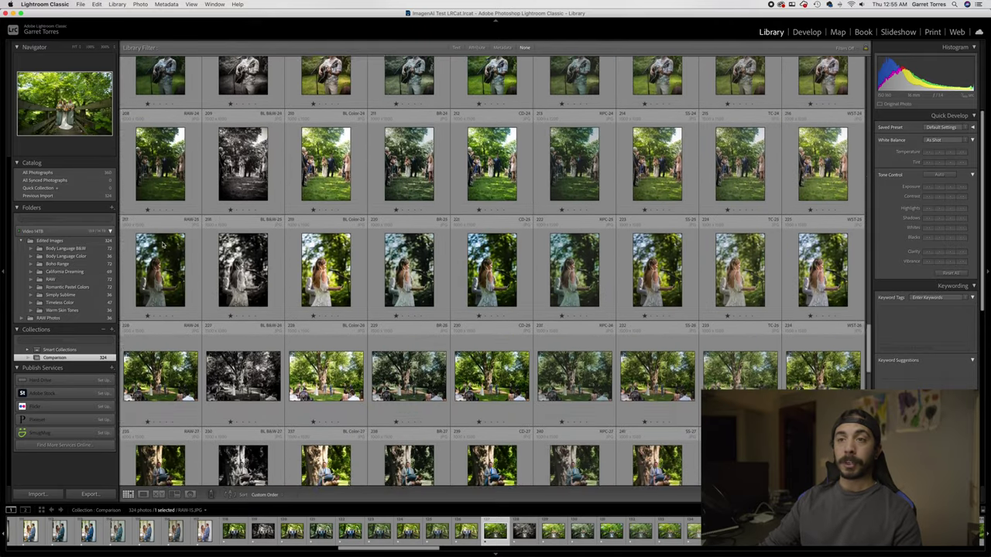
{"action": "scroll", "scroll_direction": "down", "scroll_amount": 3}
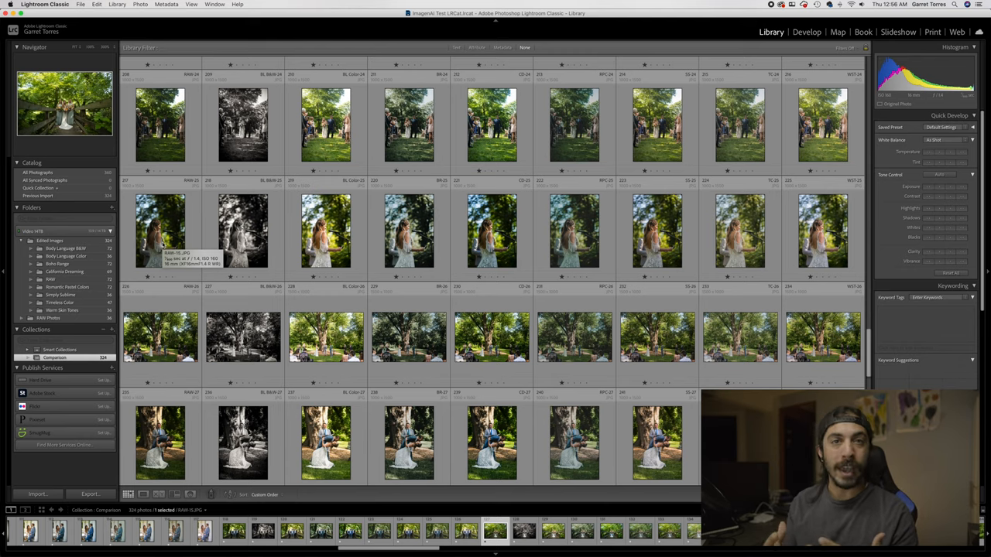
{"action": "scroll", "scroll_direction": "down", "scroll_amount": 3}
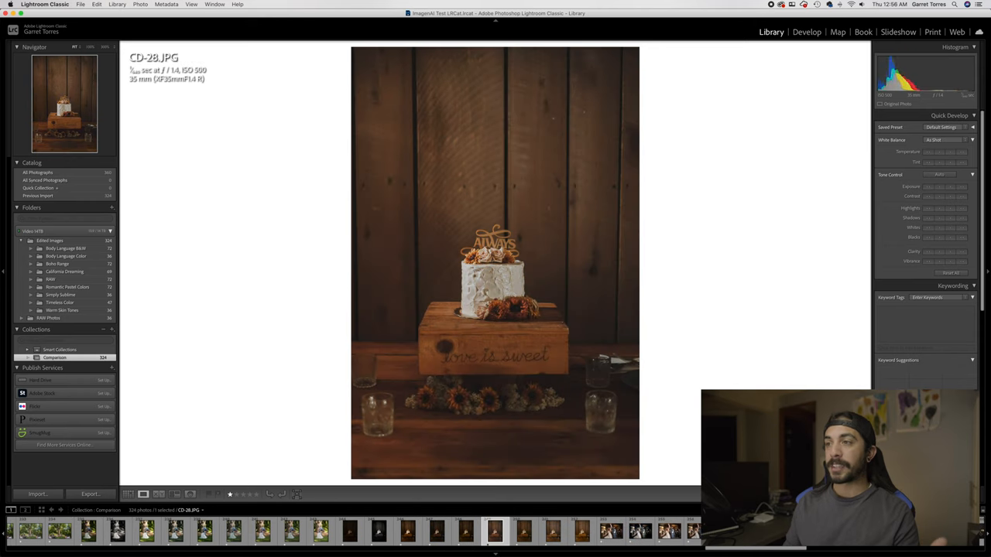
- Cycle the cake-on-crate photo through its WST, RAW-28, BL Color and other profile versions, landing back on the raw
{"action": "left_click", "coordinate": [524, 531]}
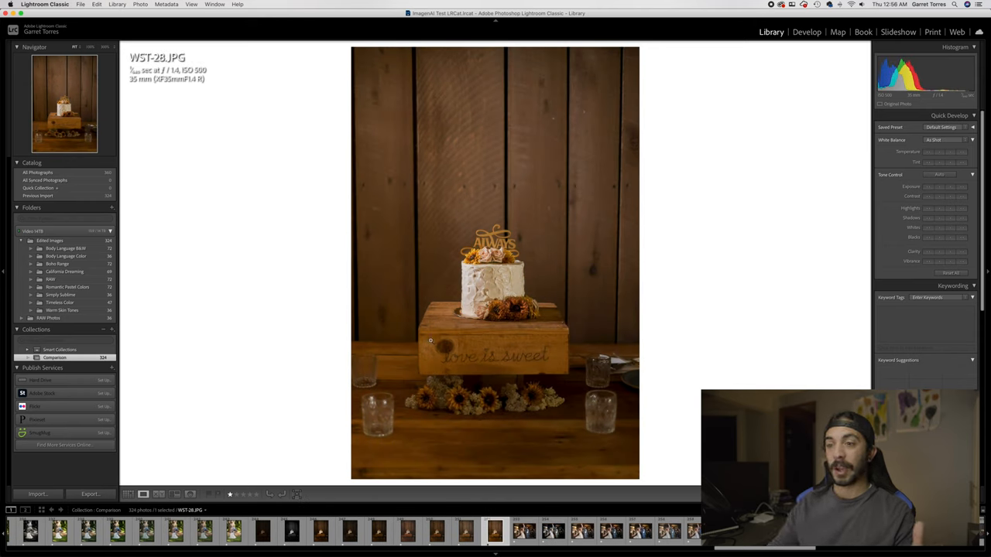
{"action": "left_click", "coordinate": [263, 529]}
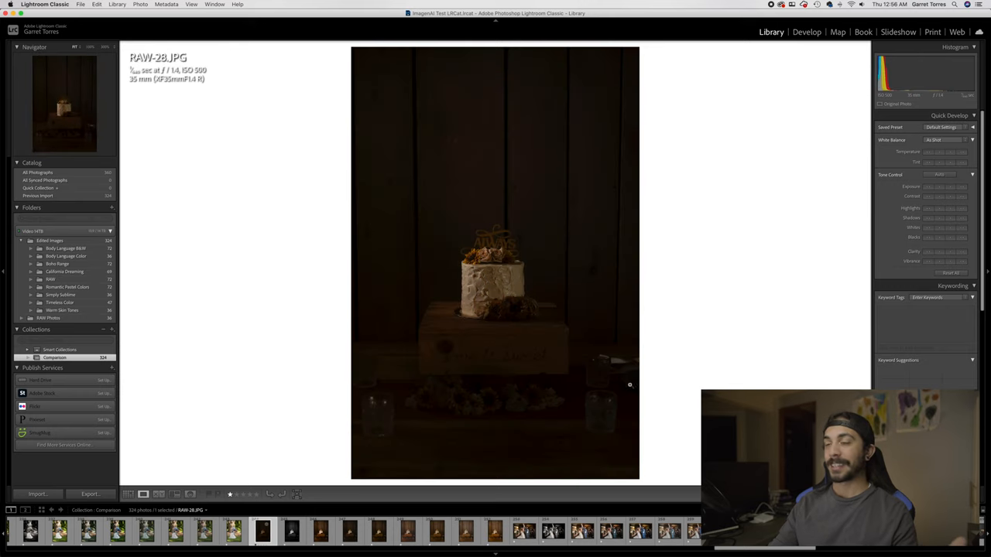
{"action": "mouse_move", "coordinate": [456, 504]}
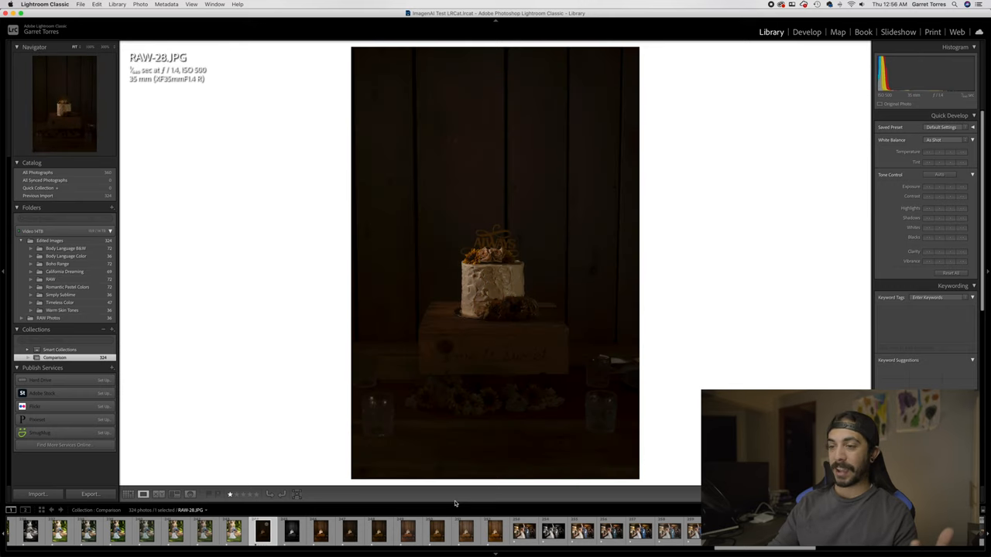
{"action": "left_click", "coordinate": [318, 531]}
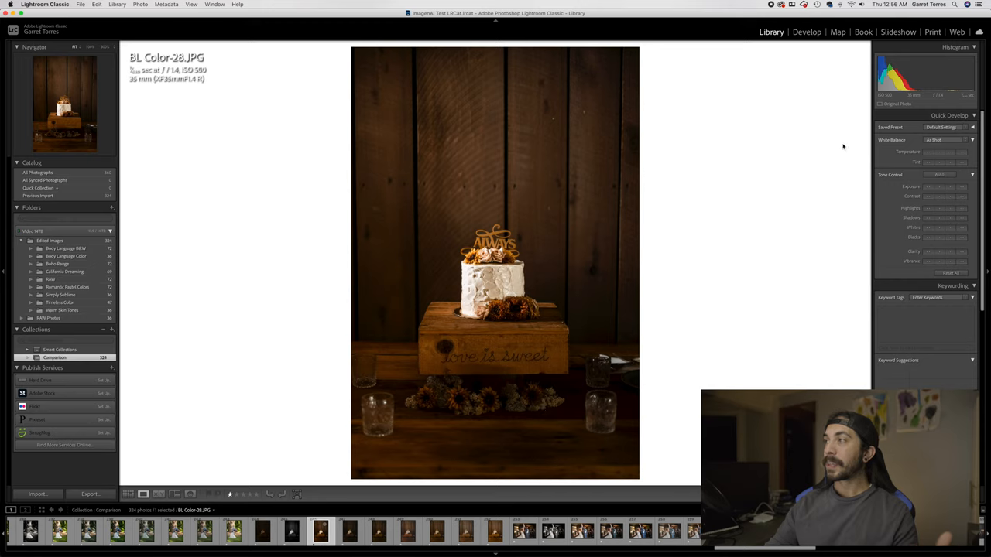
{"action": "left_click", "coordinate": [409, 531]}
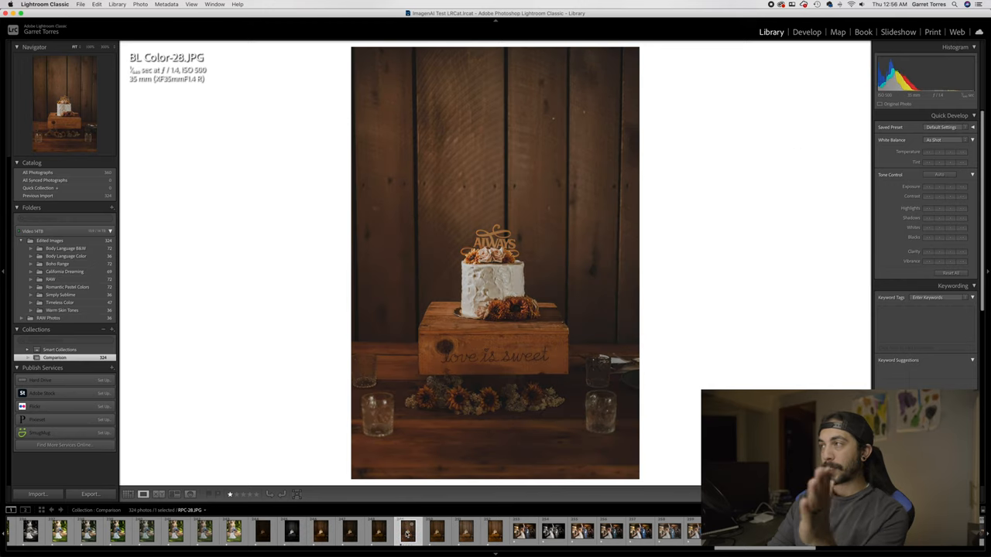
{"action": "left_click", "coordinate": [436, 531]}
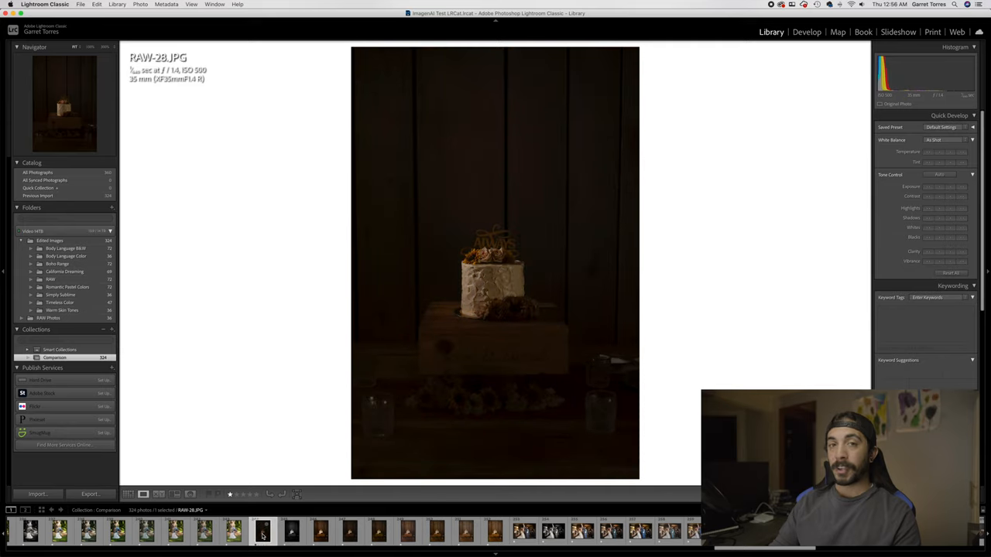
{"action": "mouse_move", "coordinate": [229, 425]}
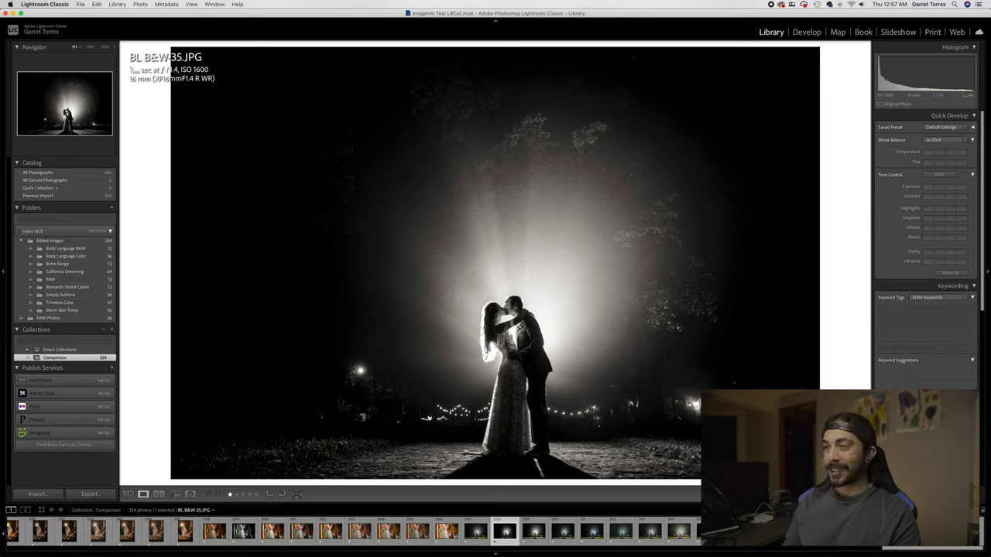
- Step the backlit night couple photo through its BL Color-35 and TC-35 versions, returning to BL Color-35
{"action": "left_click", "coordinate": [533, 531]}
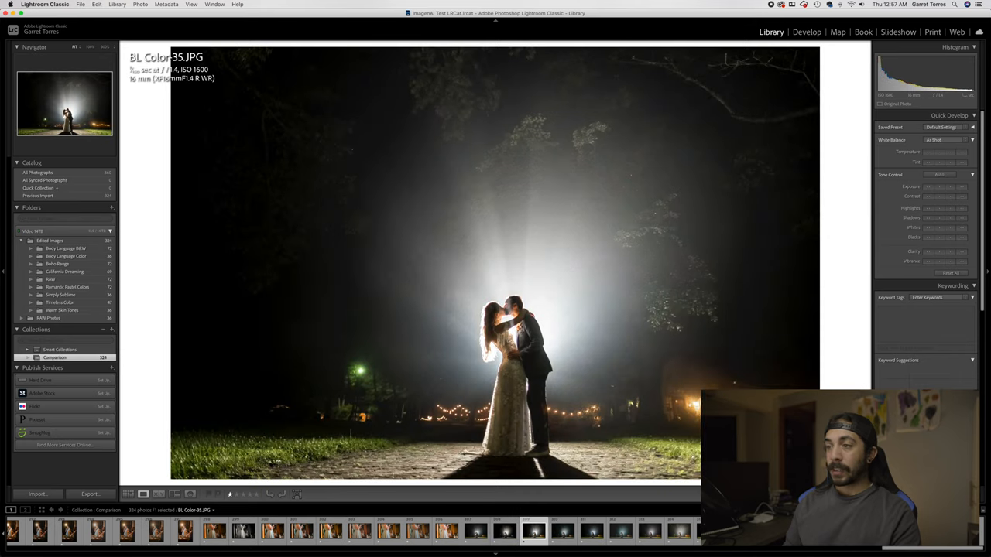
{"action": "left_click", "coordinate": [564, 531]}
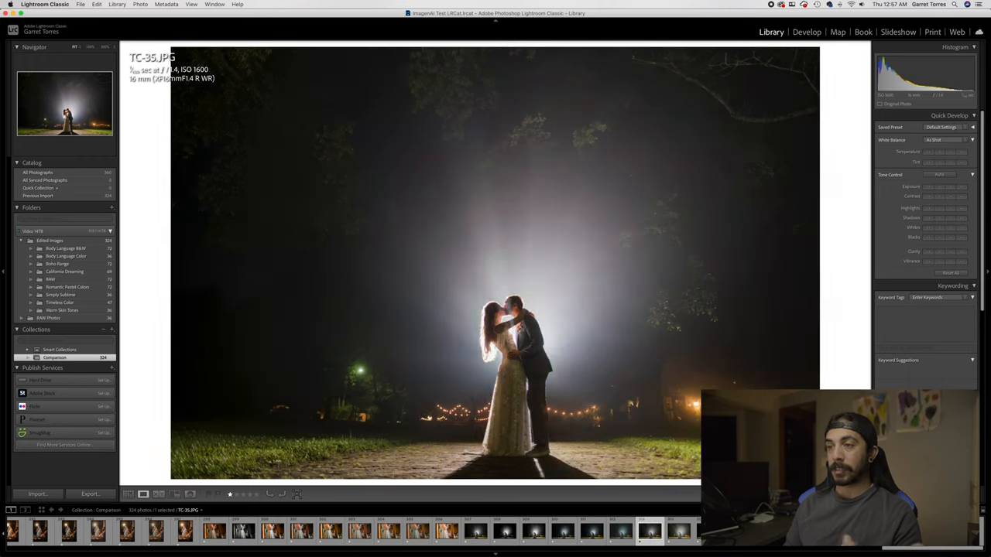
{"action": "left_click", "coordinate": [532, 531]}
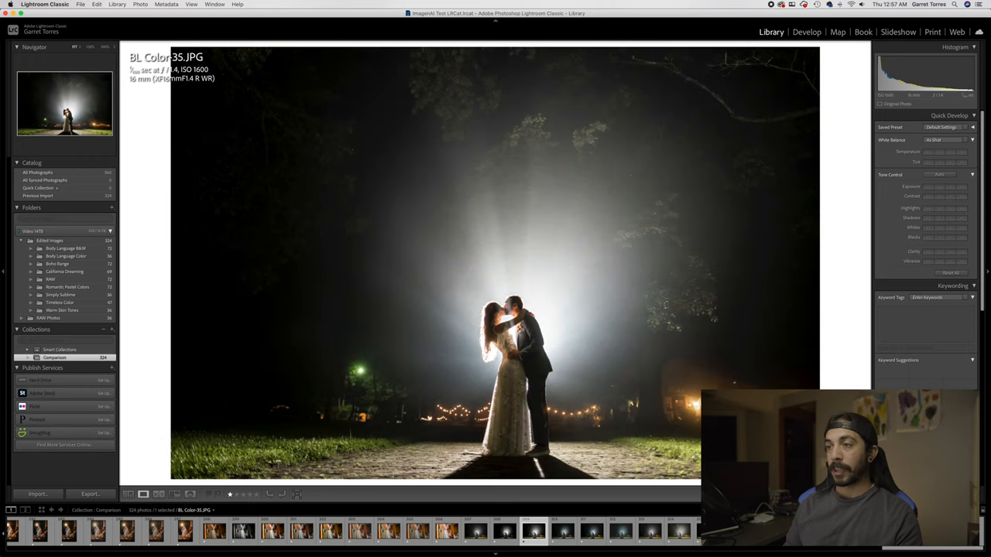